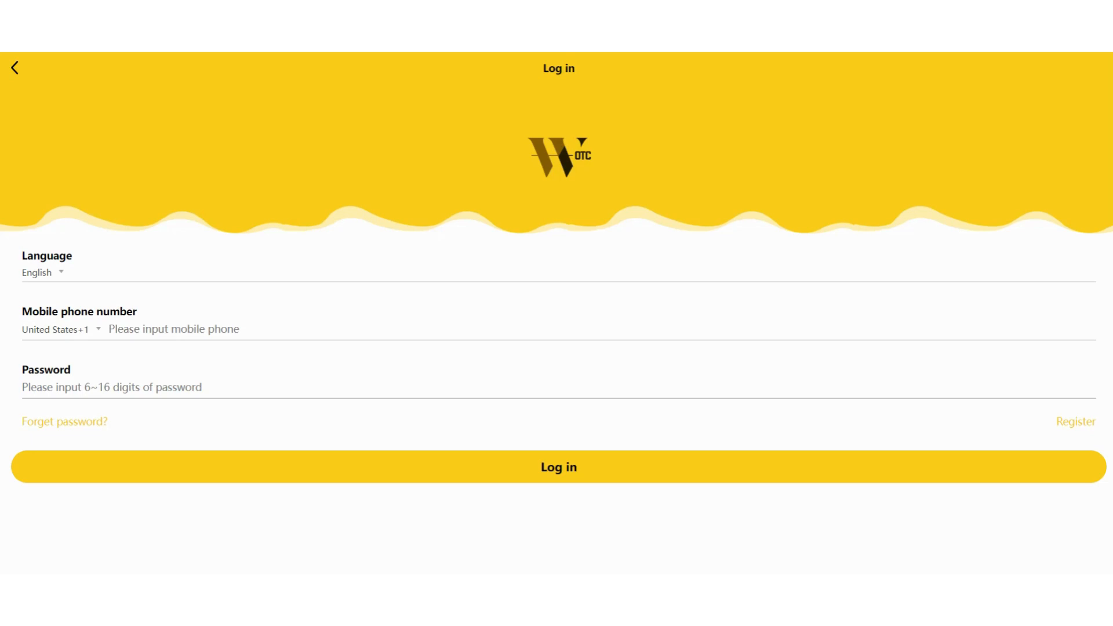
# - Look over the Register form, return to Log in and sign in to the account
pyautogui.click(1073, 421)
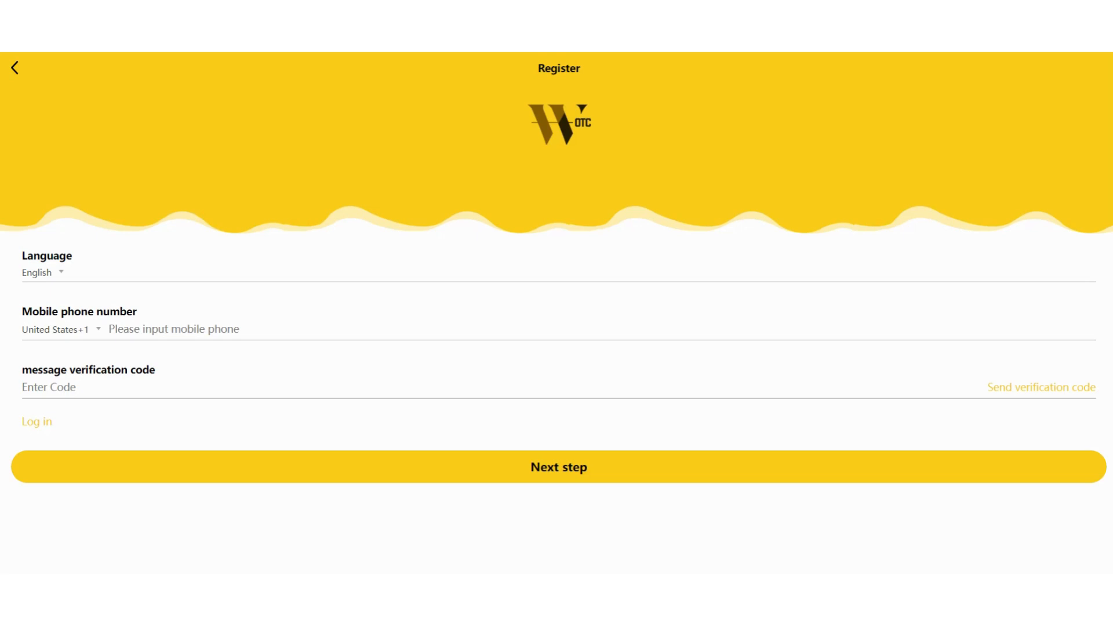
pyautogui.click(35, 421)
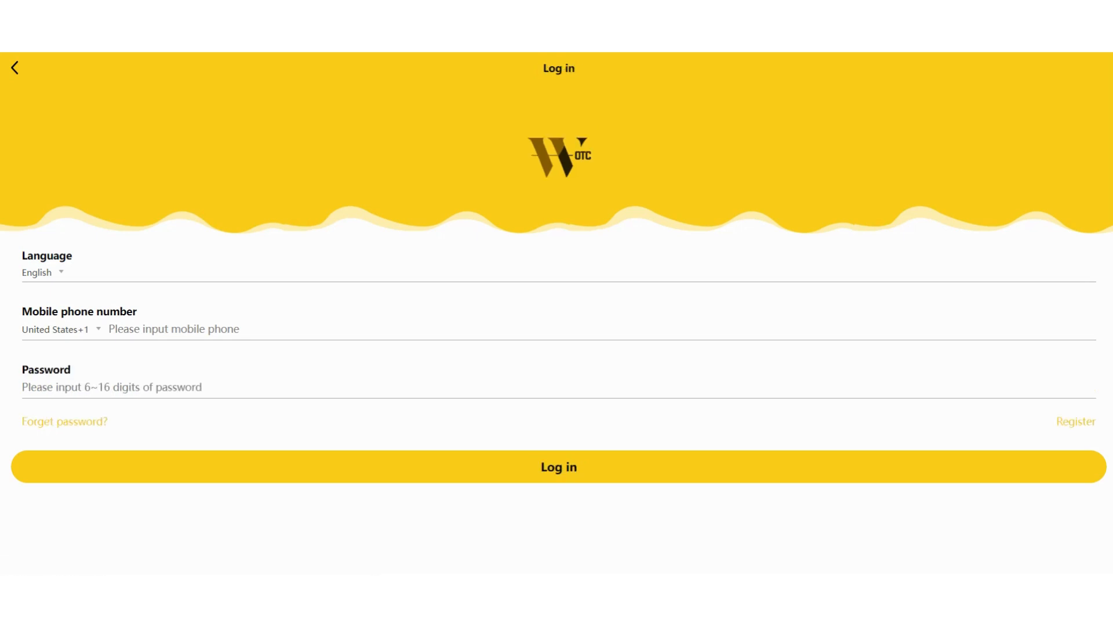
pyautogui.click(557, 466)
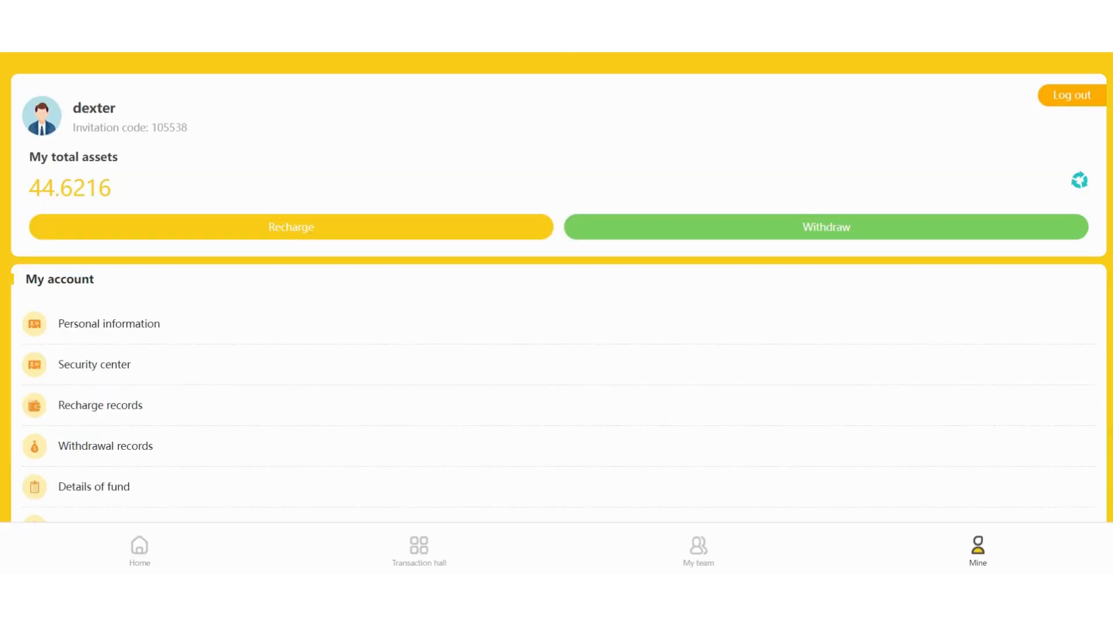
# - Visit My team, return to Mine and open Invite your friends with its QR code and commission table
pyautogui.click(698, 549)
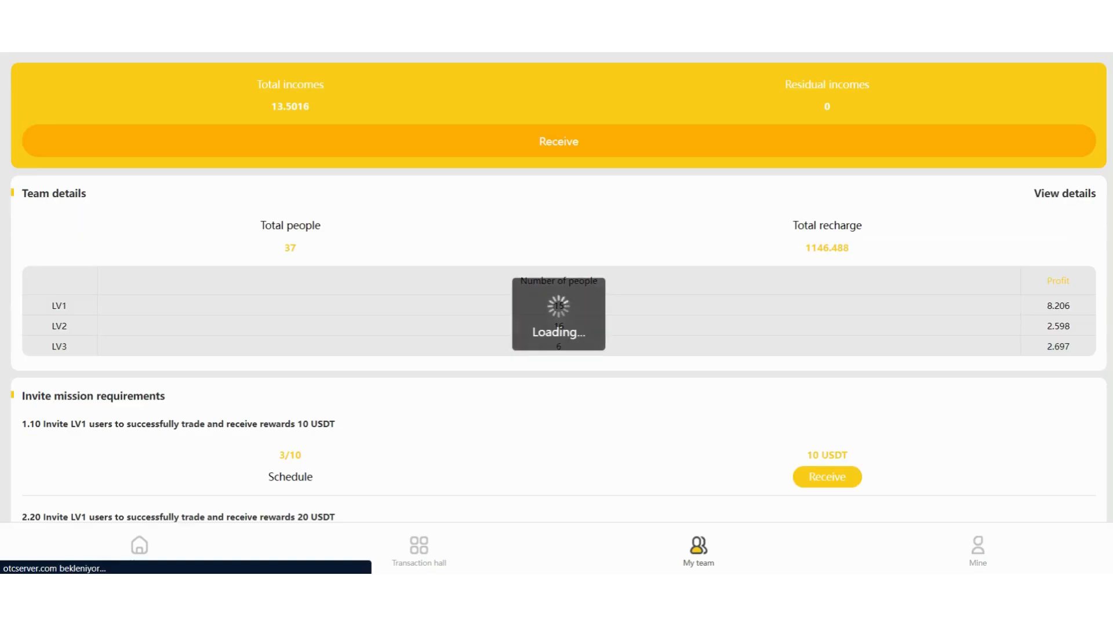
pyautogui.click(977, 550)
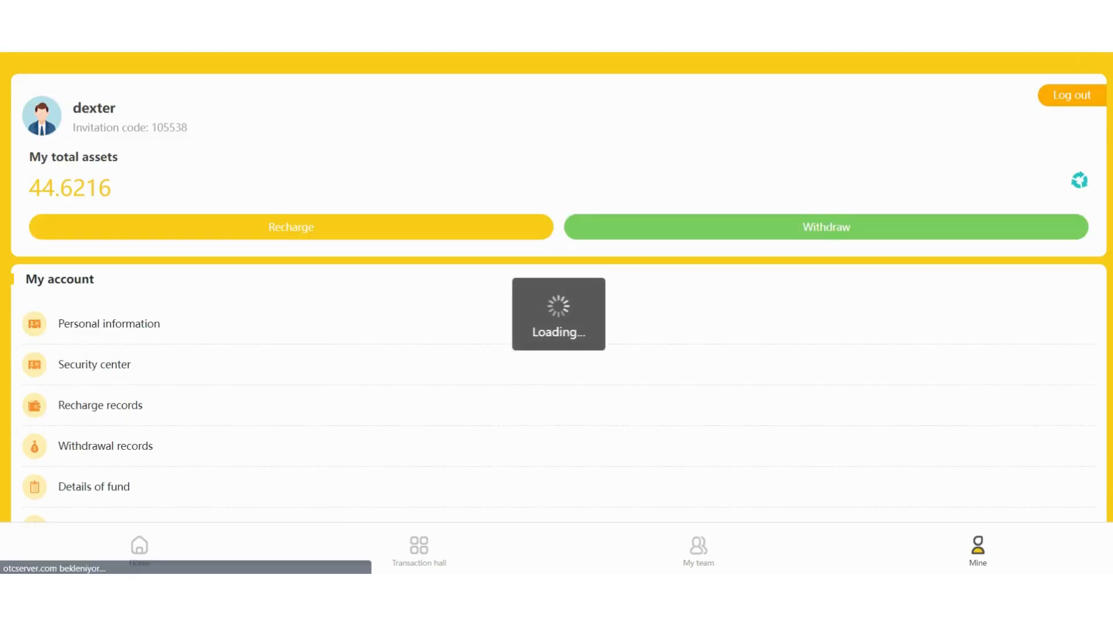
pyautogui.scroll(-3)
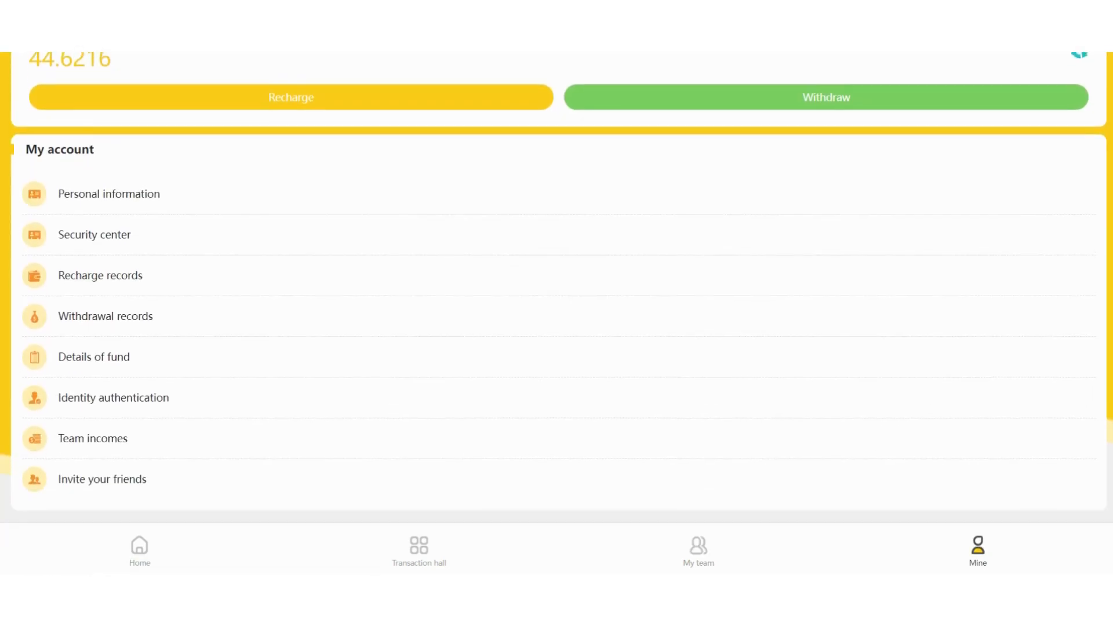
pyautogui.click(139, 550)
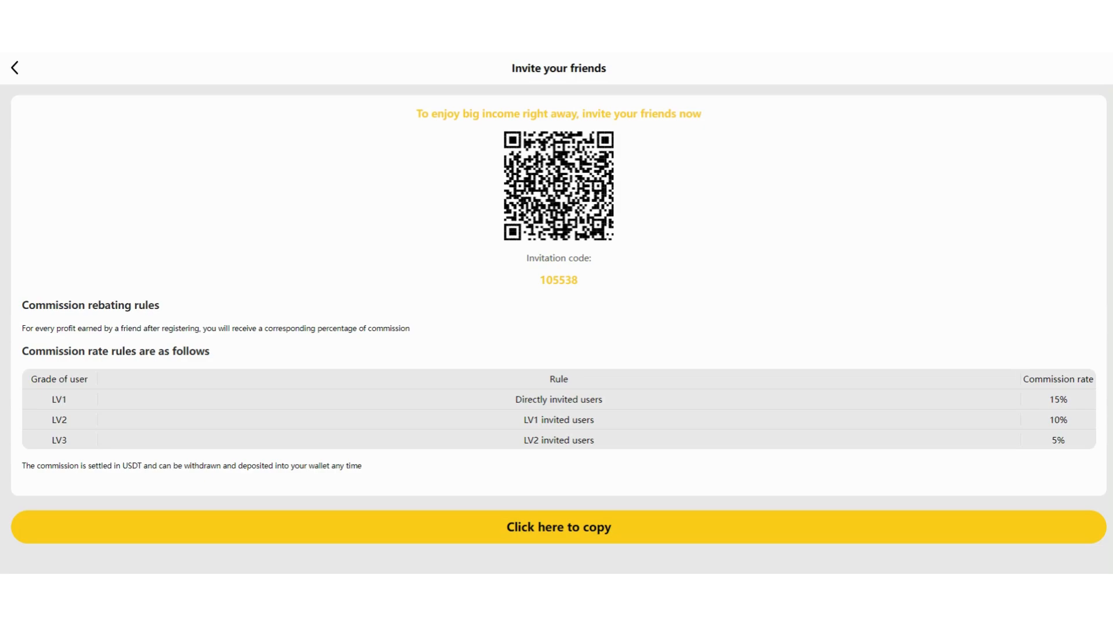
# - Open My team and scroll through the invite mission requirements to View details
pyautogui.click(697, 549)
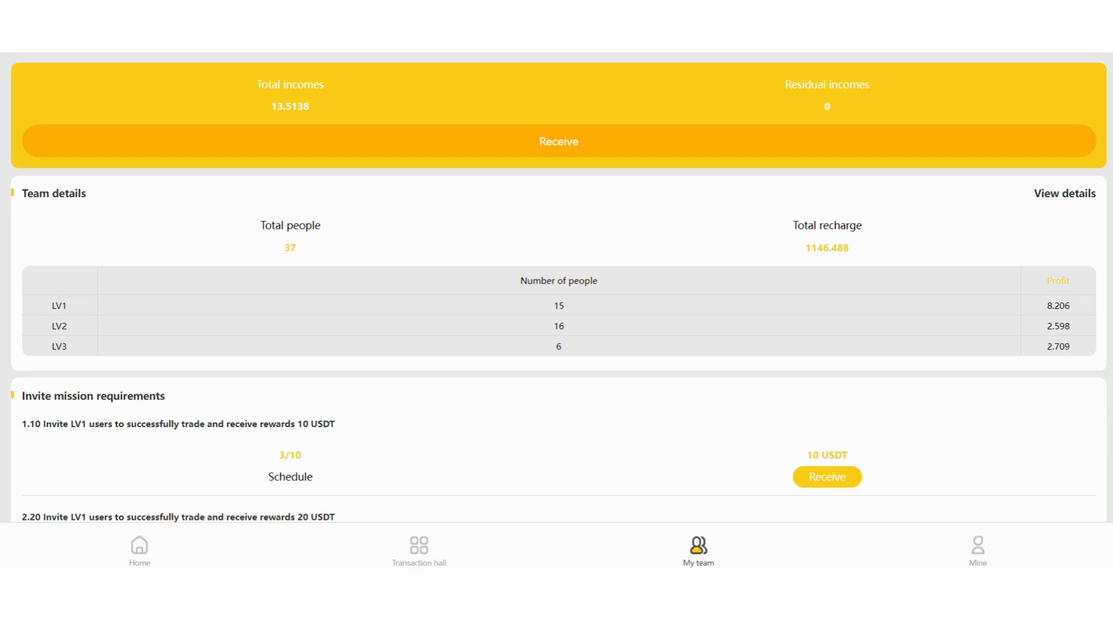
pyautogui.scroll(-3)
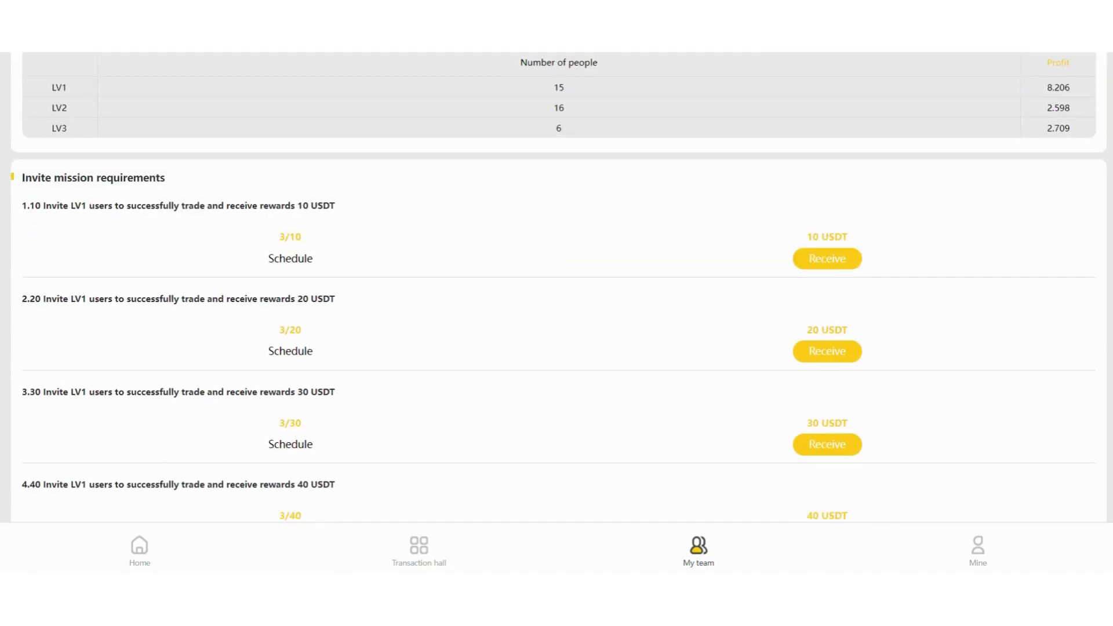
pyautogui.scroll(-3)
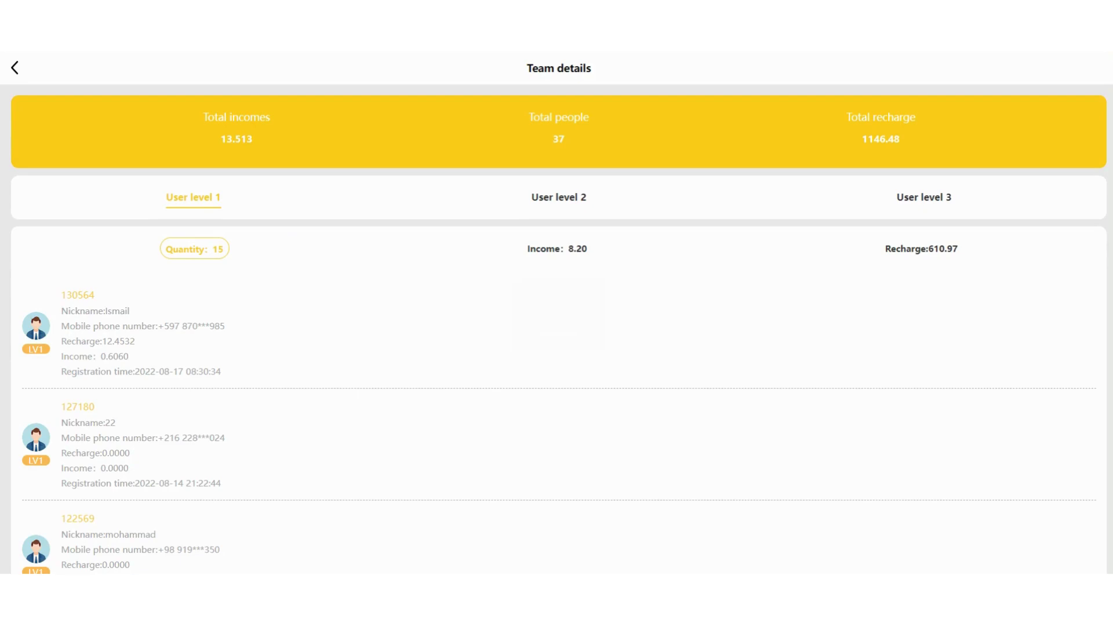
# - Browse User level 2, level 3 and the full level-1 member list, then return to the team summary
pyautogui.click(557, 197)
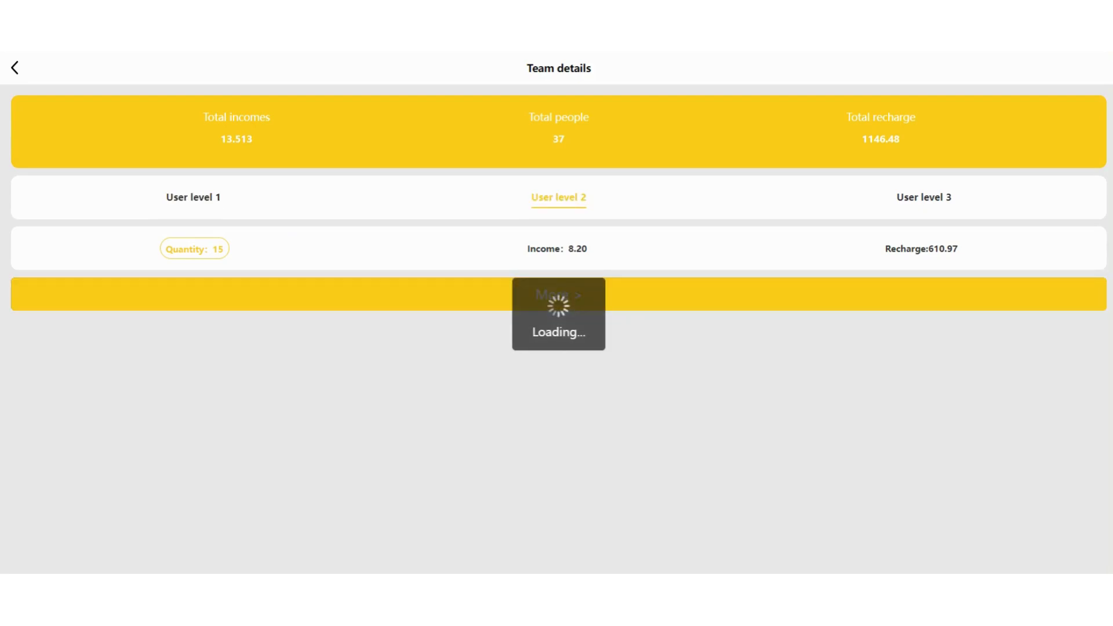
pyautogui.click(924, 197)
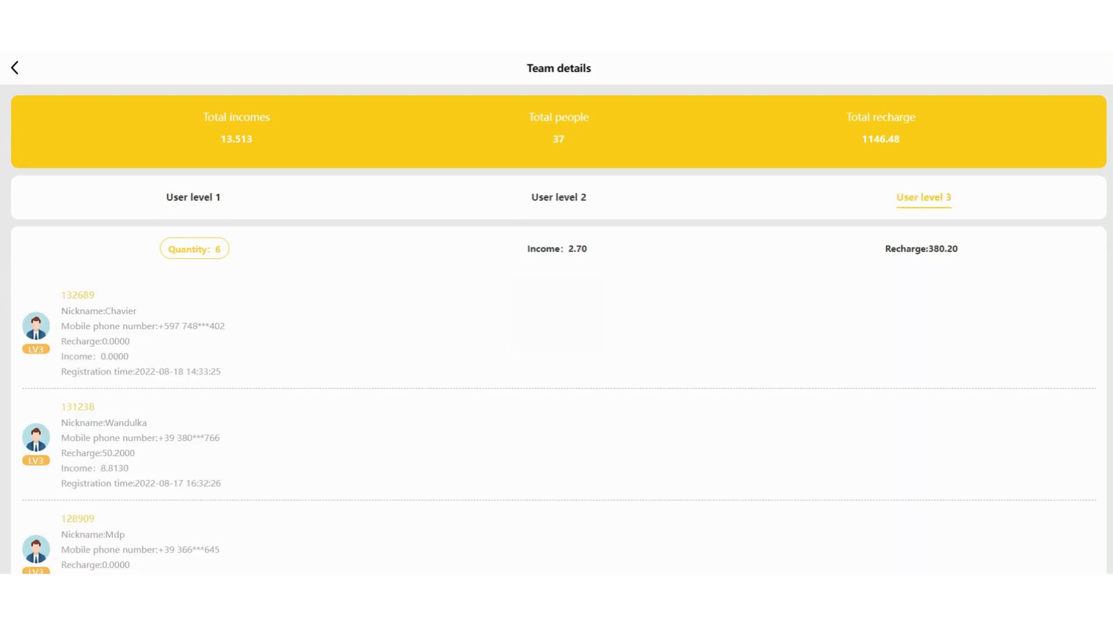
pyautogui.click(194, 197)
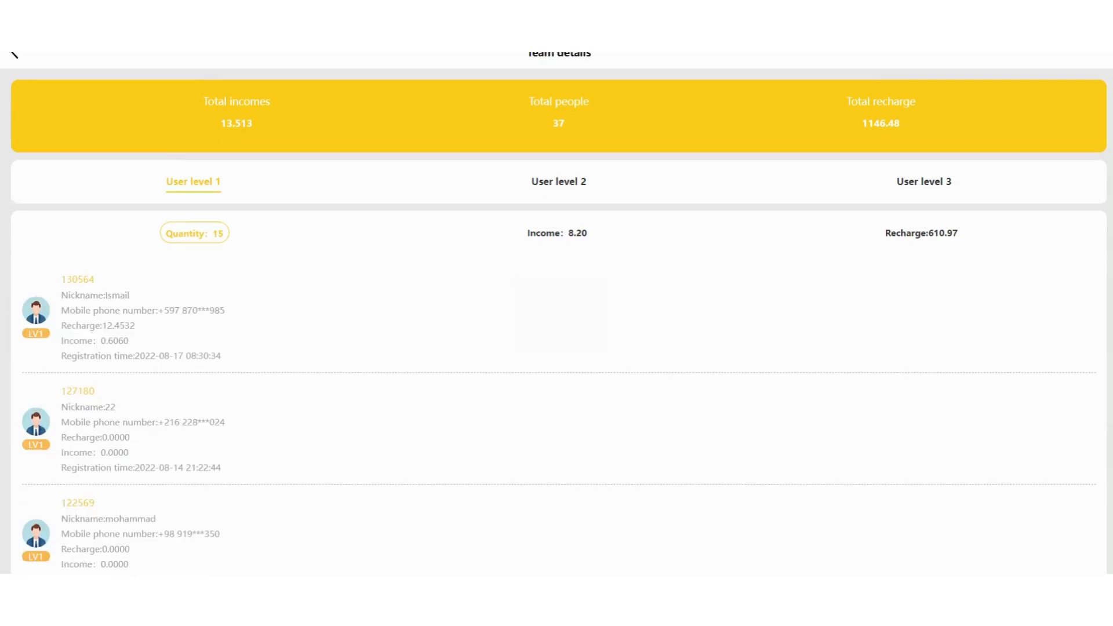
pyautogui.scroll(-3)
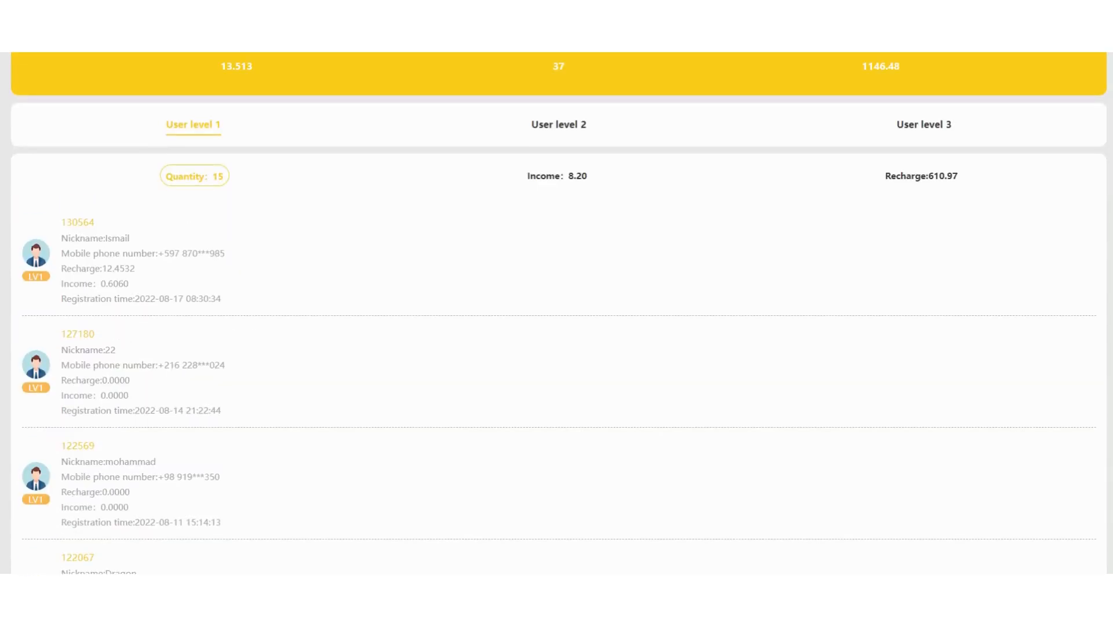
pyautogui.scroll(-3)
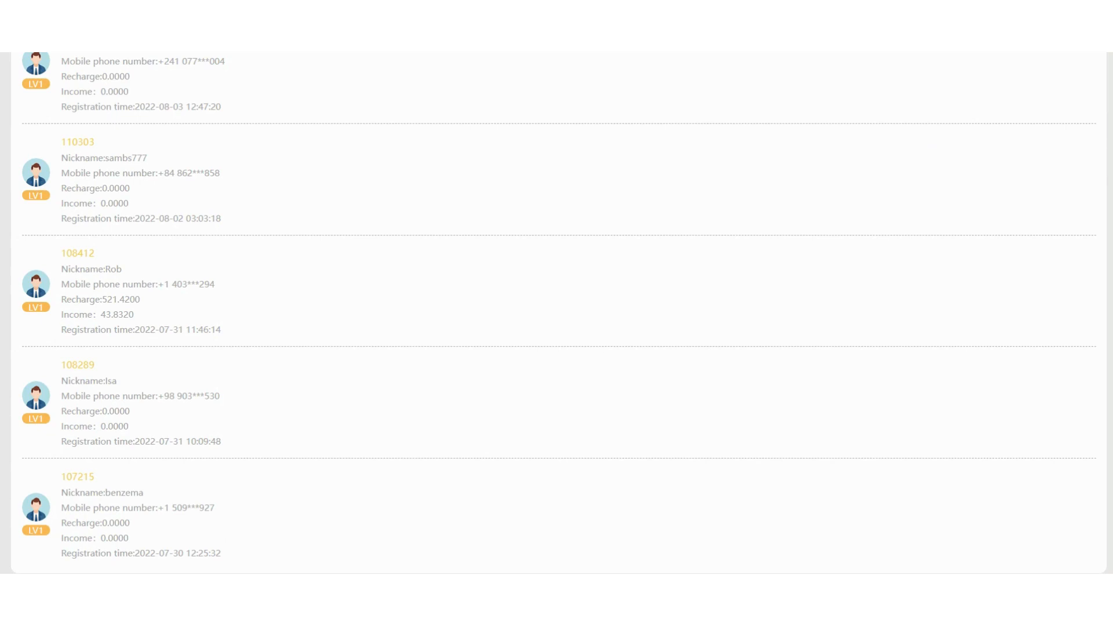
pyautogui.scroll(3)
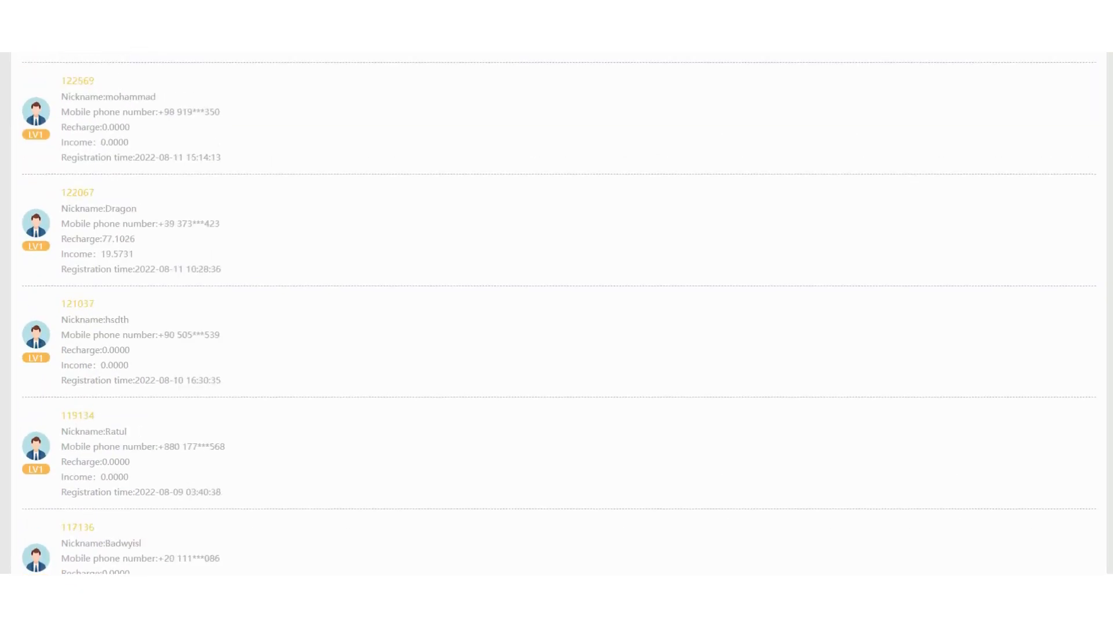
pyautogui.click(698, 550)
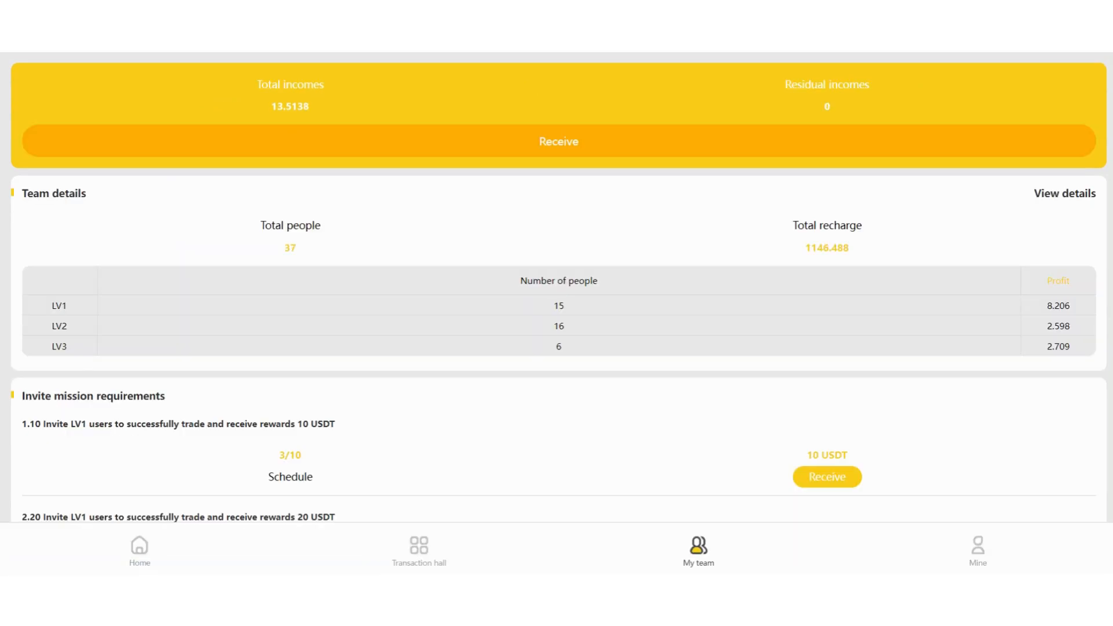
# - From Home, read About WOTC down to the Invite mission reward section and return home
pyautogui.click(139, 549)
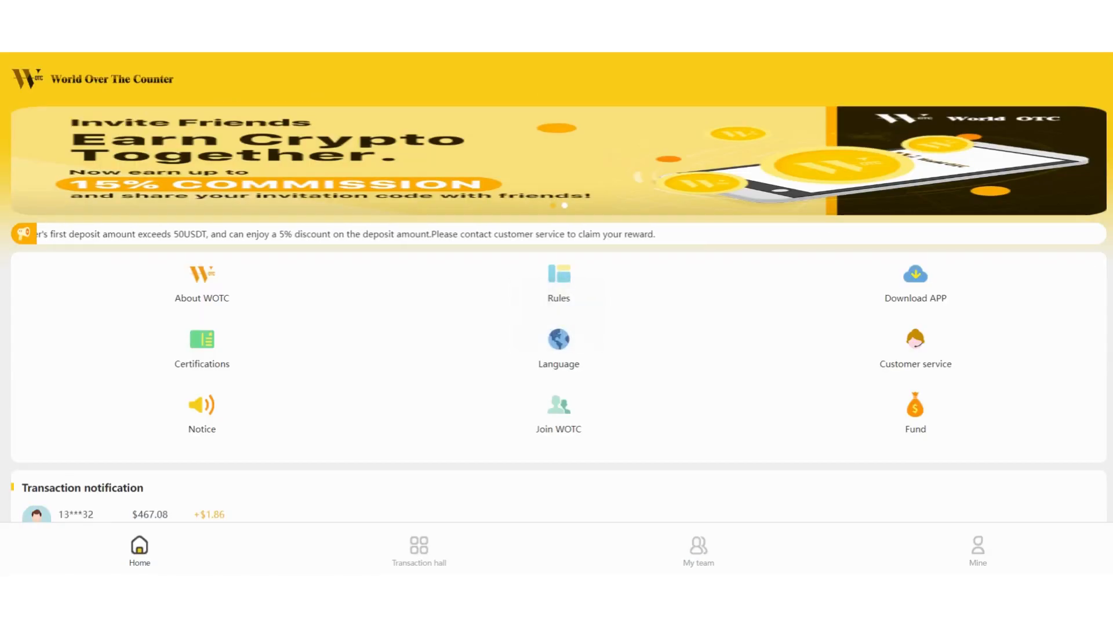
pyautogui.click(202, 284)
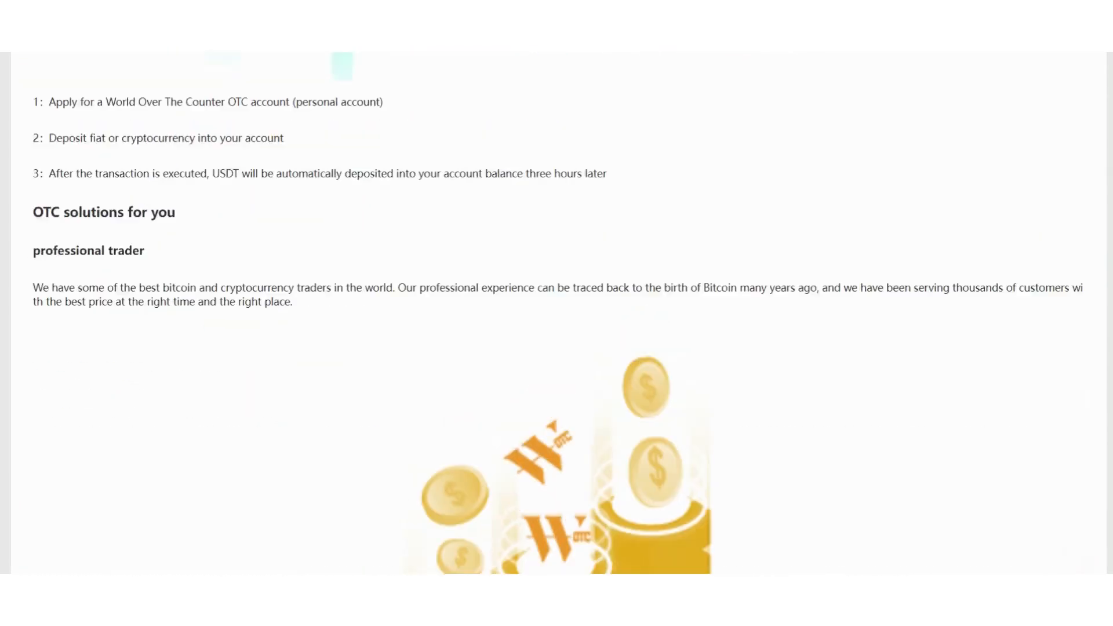
pyautogui.scroll(-3)
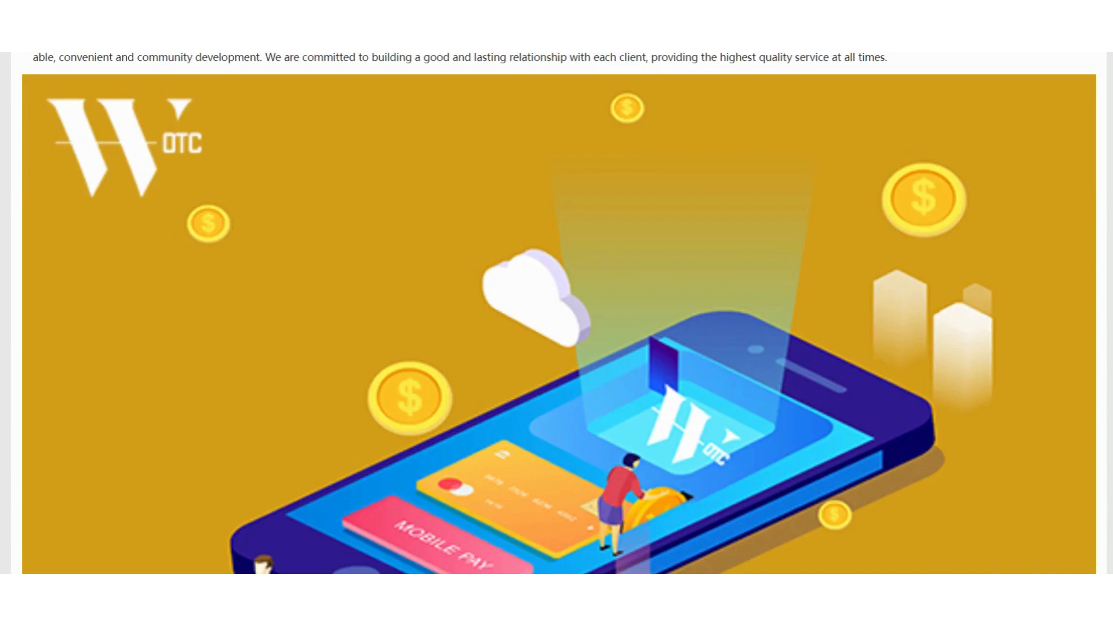
pyautogui.scroll(-3)
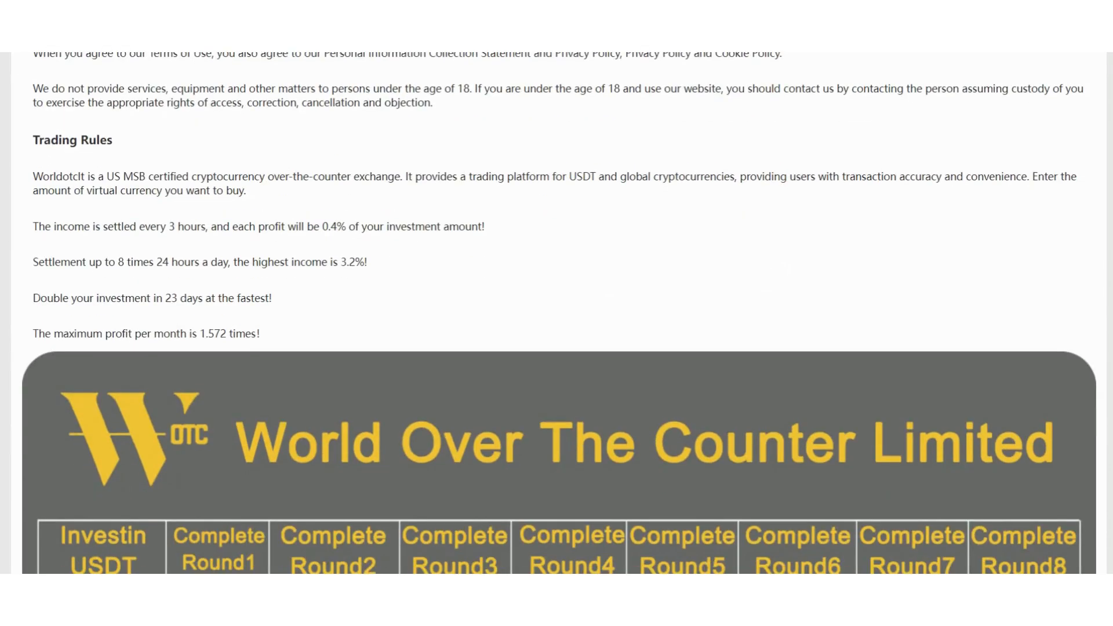
pyautogui.scroll(-3)
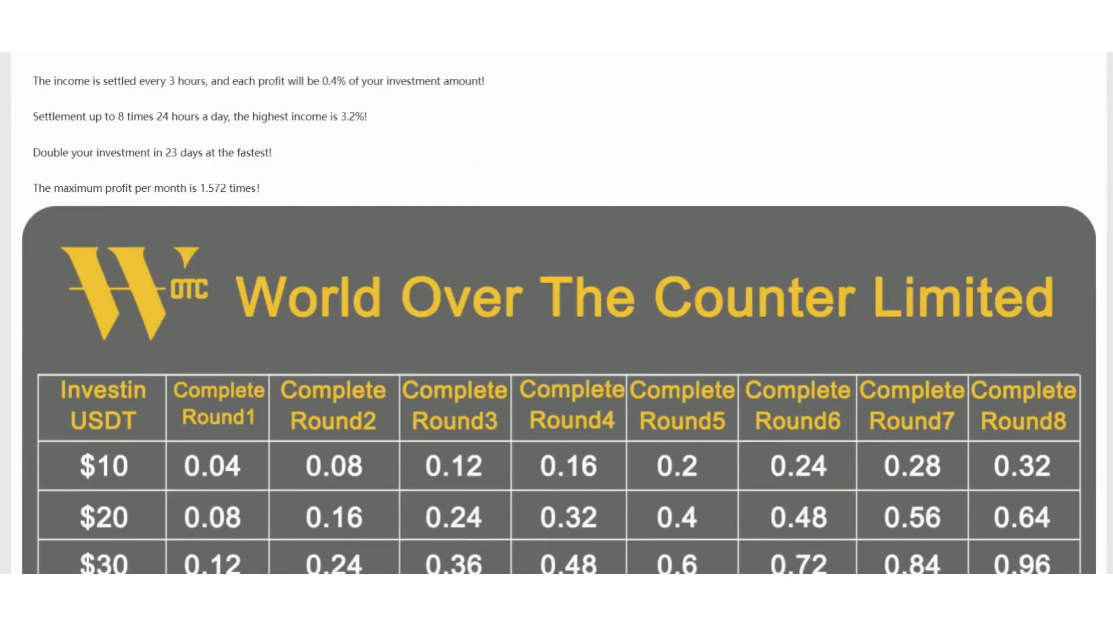
pyautogui.scroll(-3)
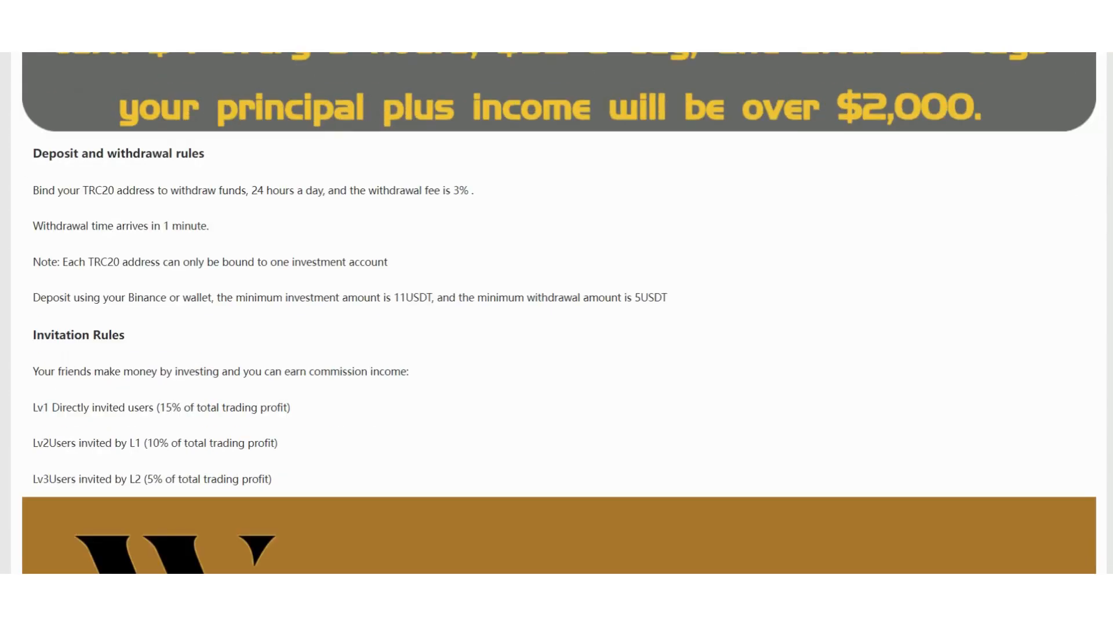
pyautogui.scroll(-3)
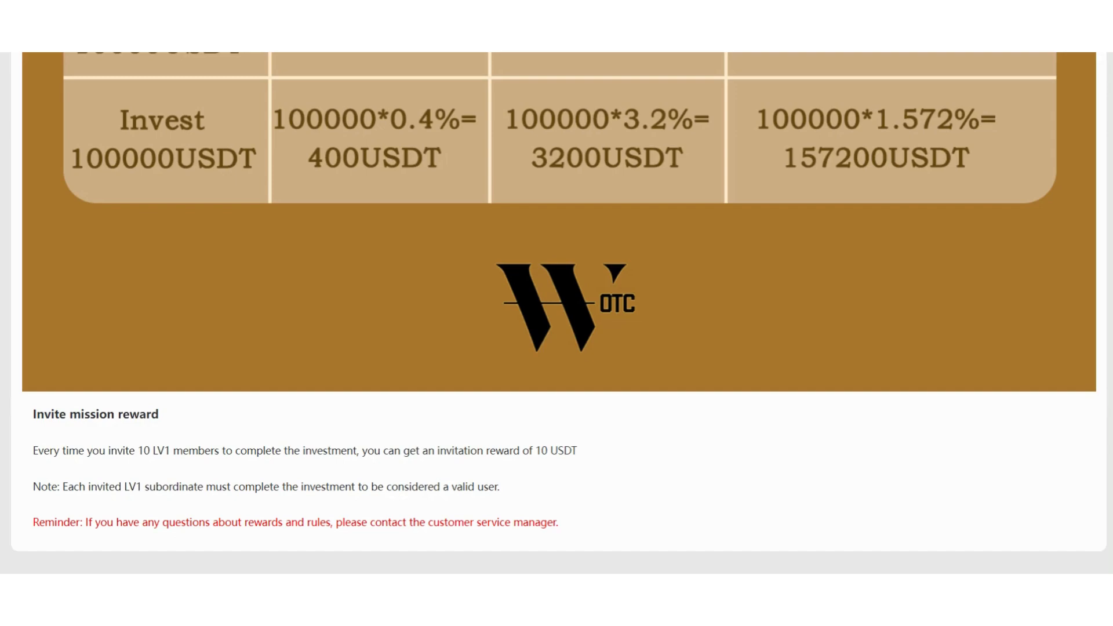
pyautogui.click(139, 549)
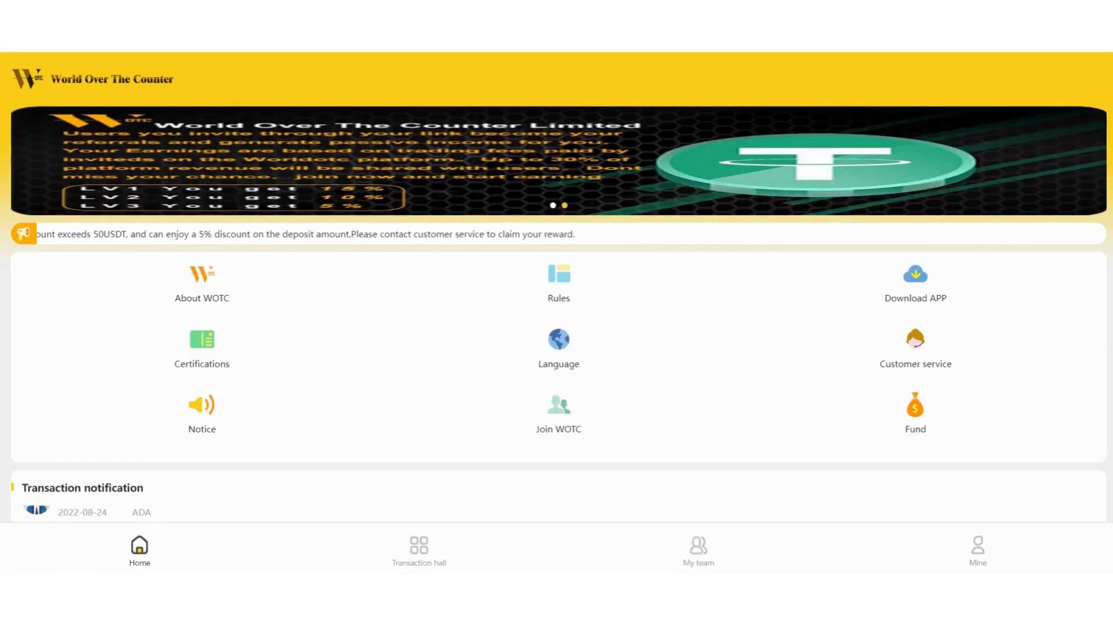
# - View Certifications and Language, then contact Customer service and cancel the Telegram prompt
pyautogui.click(202, 343)
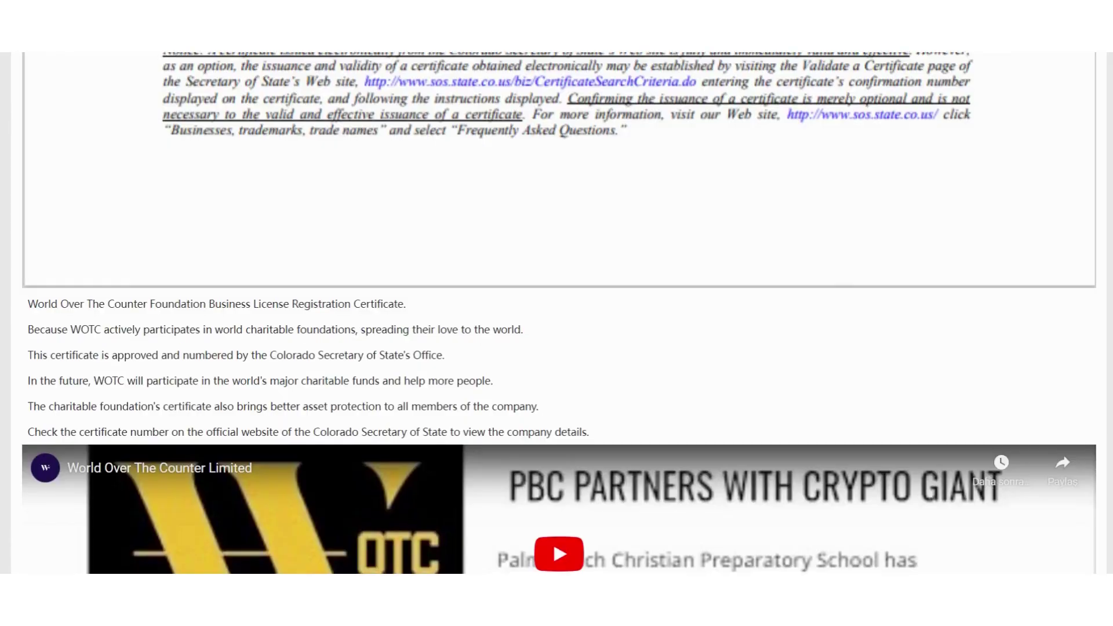
pyautogui.scroll(-3)
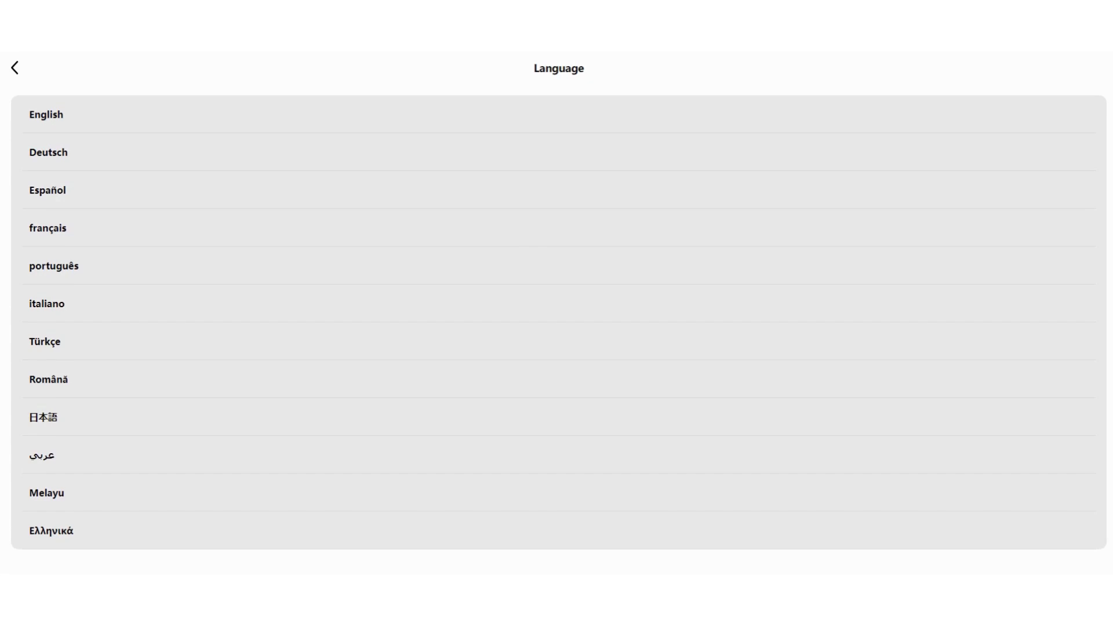
pyautogui.click(13, 67)
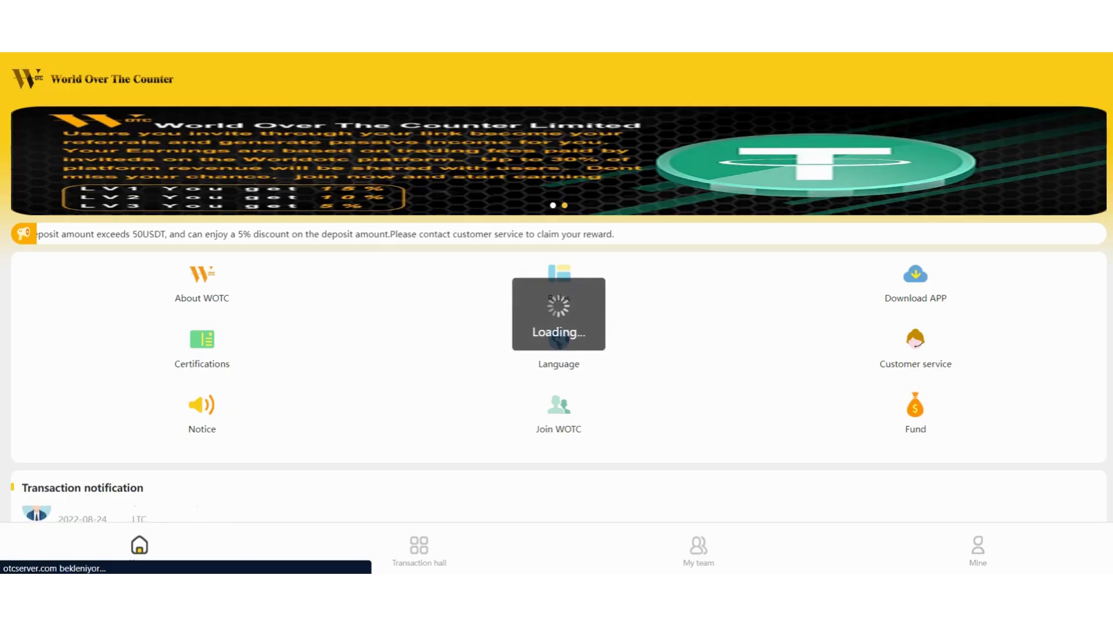
pyautogui.click(914, 341)
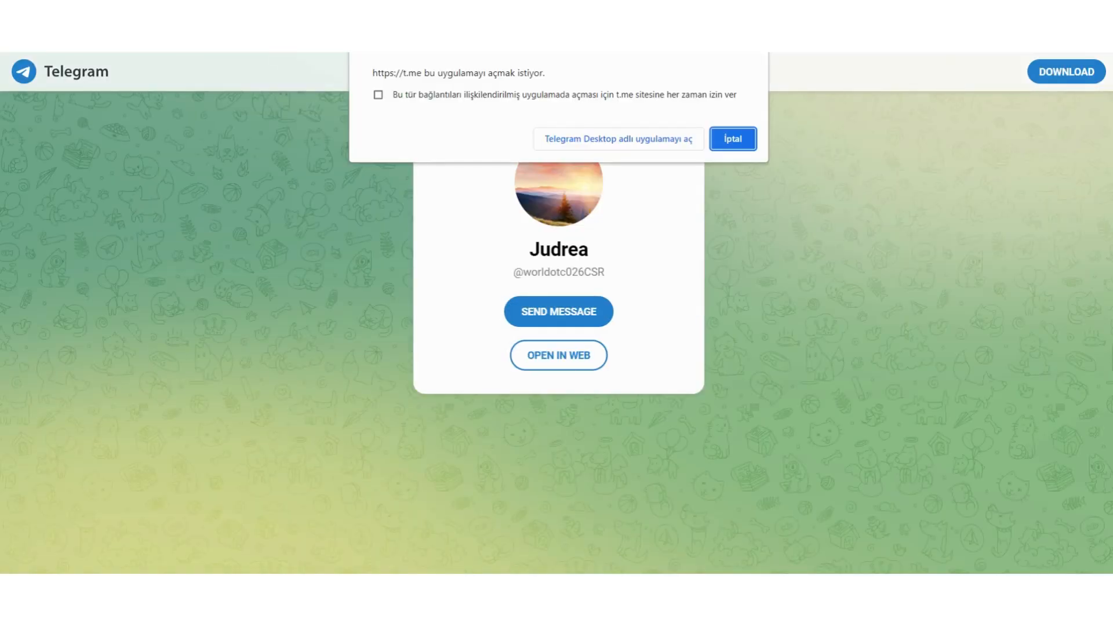
pyautogui.click(731, 138)
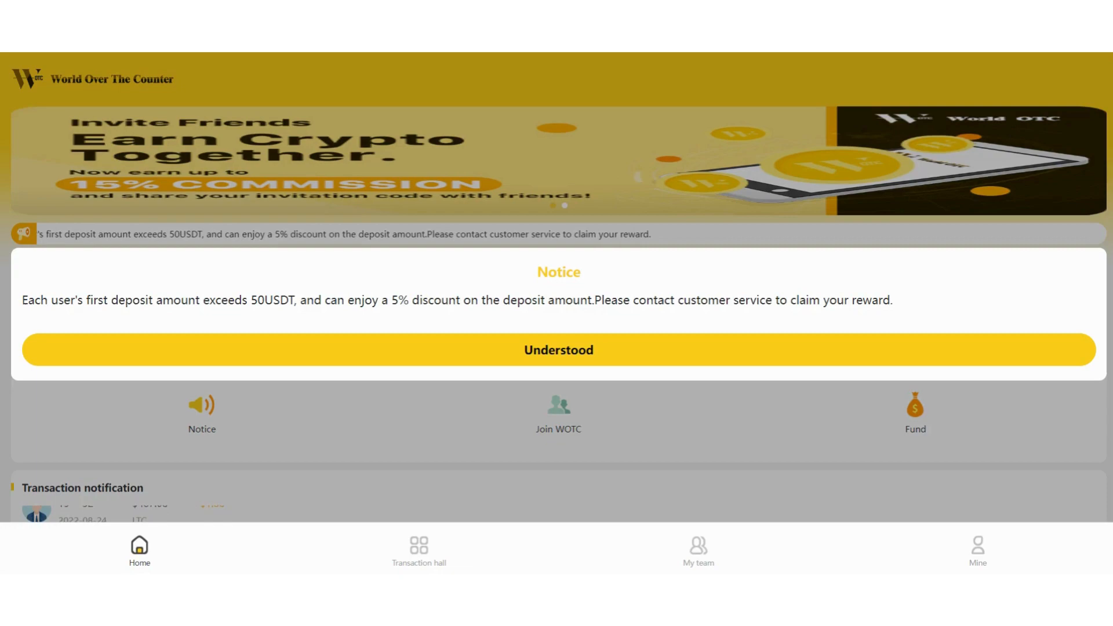
# - Read the Join WOTC and Fund pages, then enter the Transaction hall showing balance 44.633
pyautogui.click(557, 348)
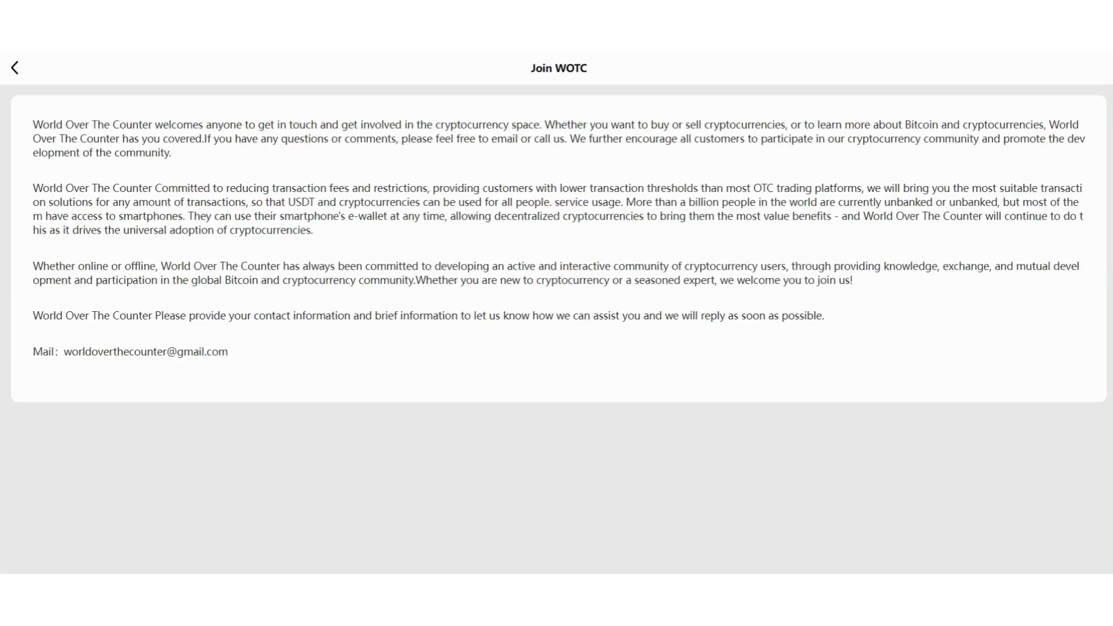
pyautogui.click(13, 67)
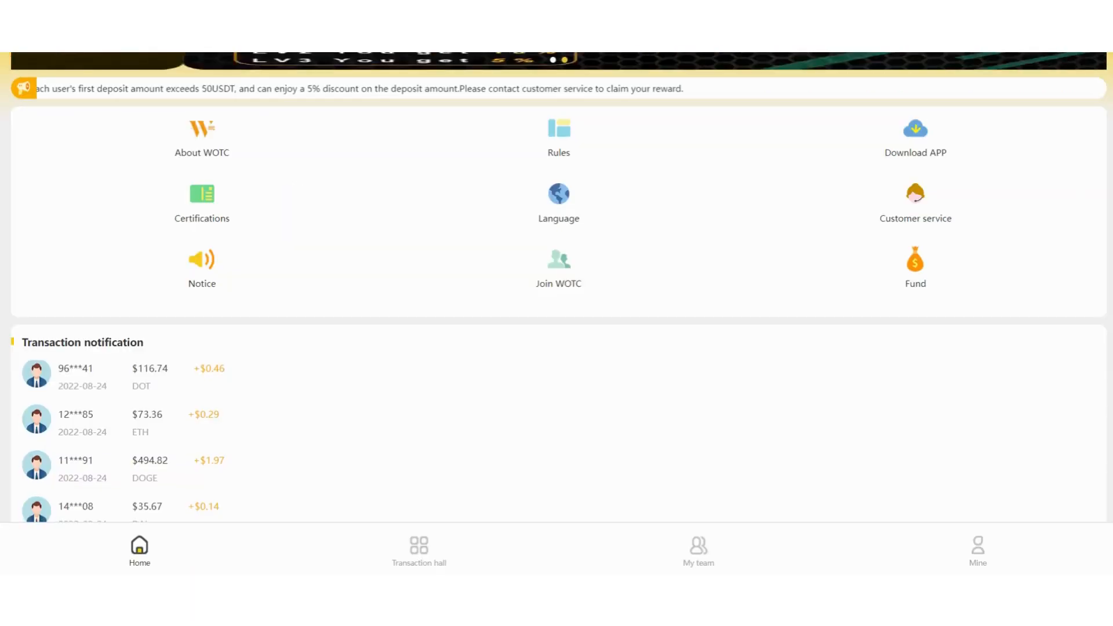
pyautogui.click(914, 267)
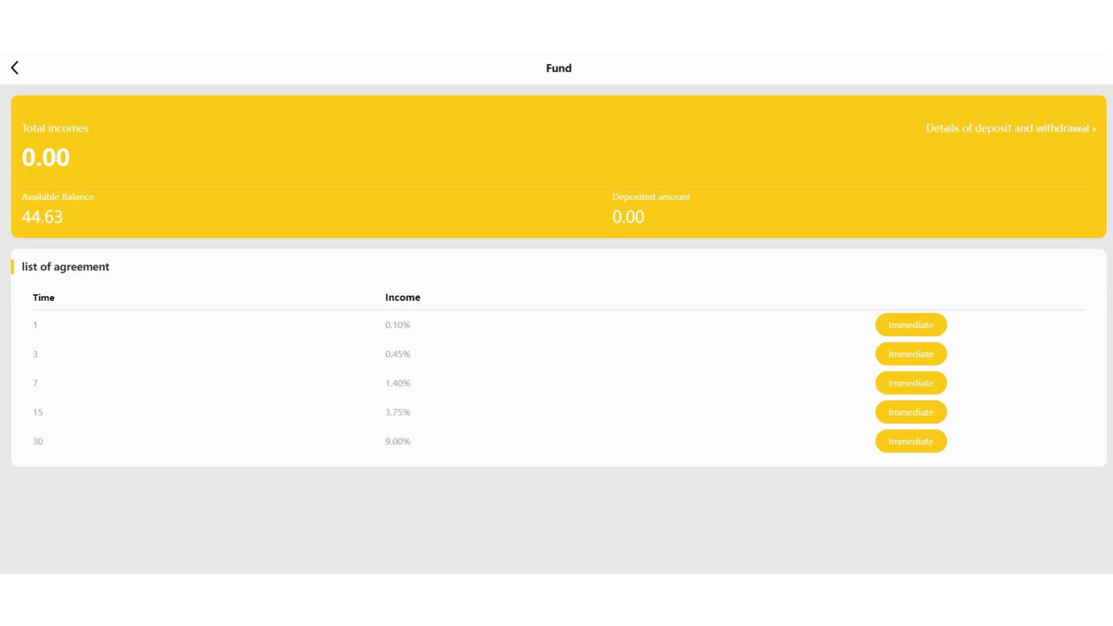
pyautogui.click(14, 67)
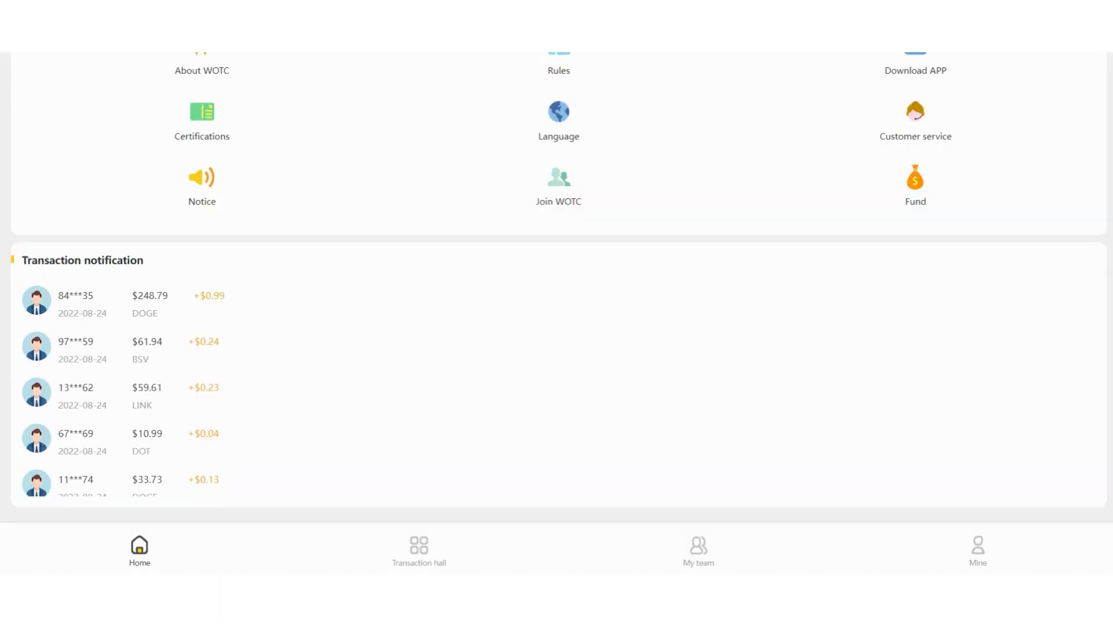
pyautogui.scroll(3)
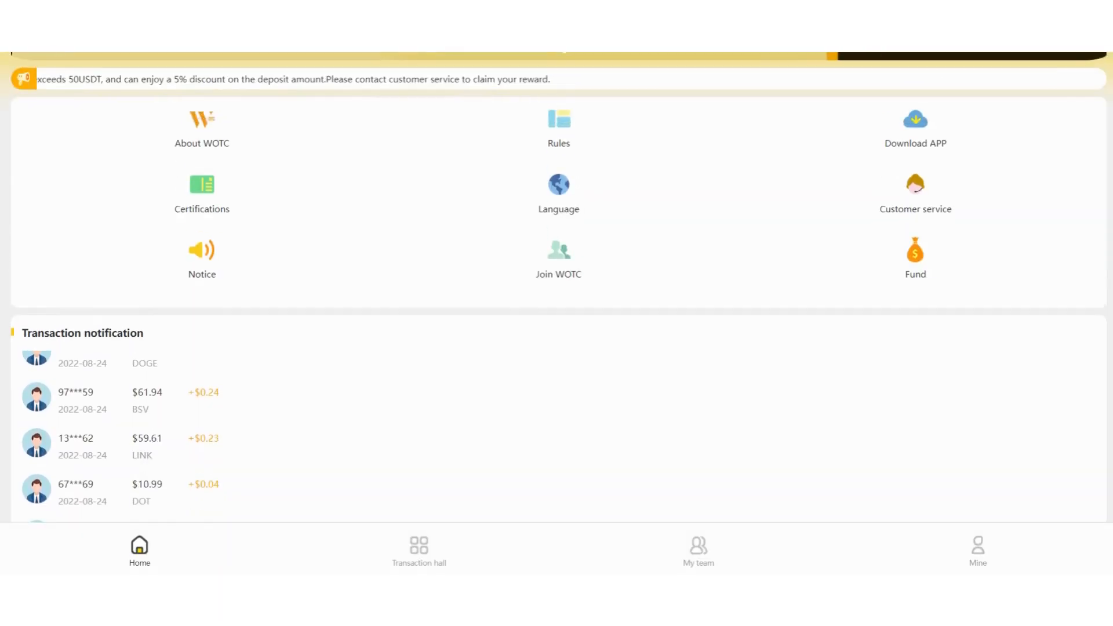
pyautogui.click(419, 549)
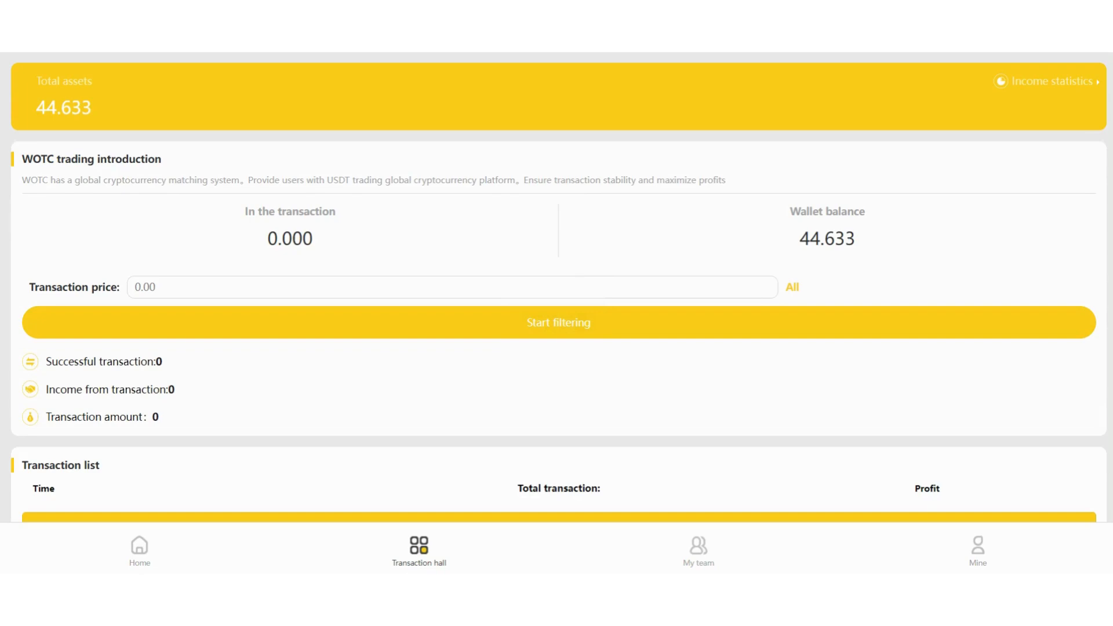
# - Start filtering for a 44.63 trade and begin trading the matched LEO order
pyautogui.scroll(-3)
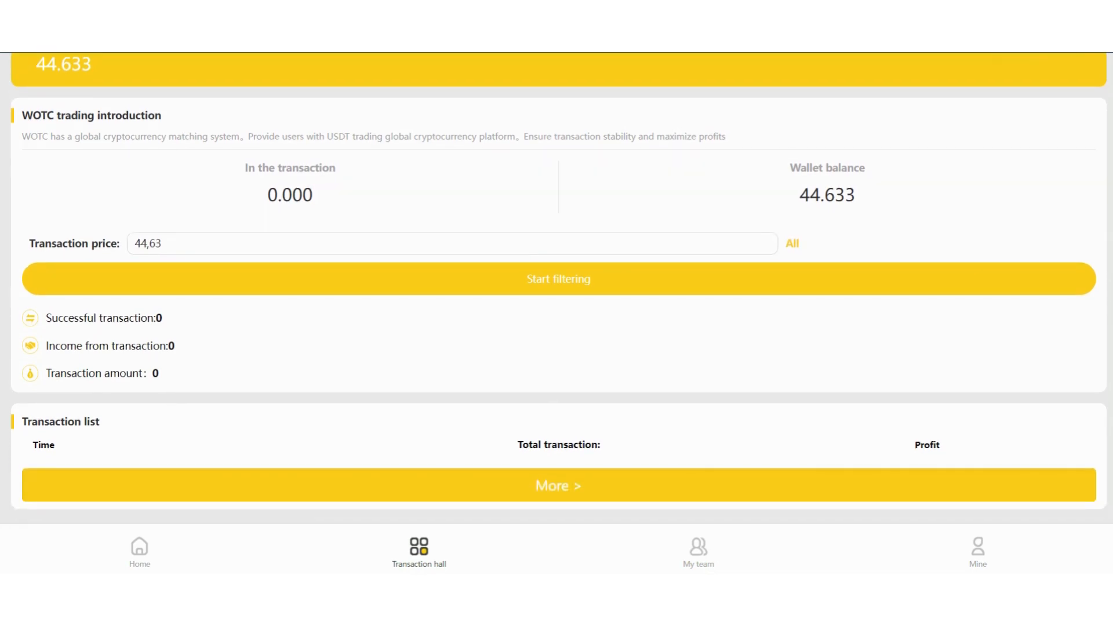
pyautogui.click(558, 278)
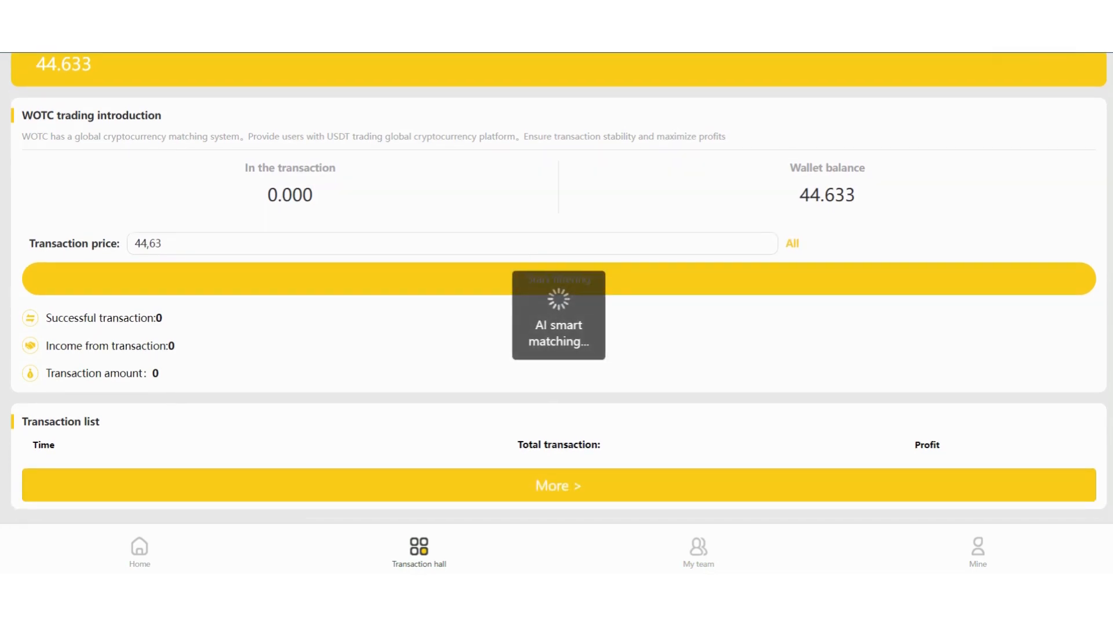
pyautogui.click(557, 279)
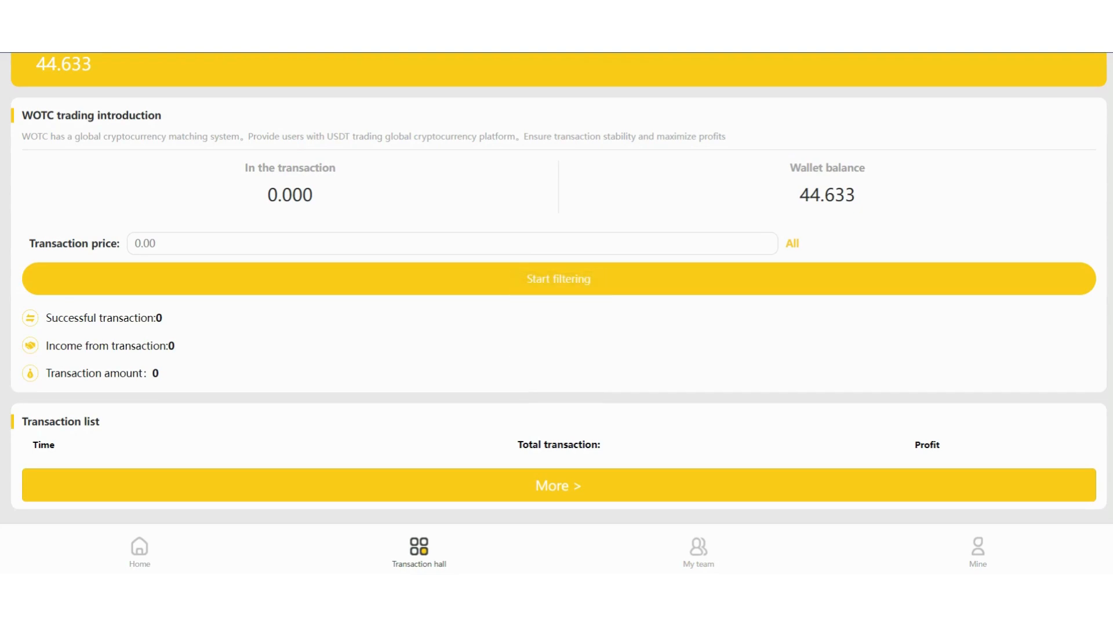
pyautogui.click(557, 278)
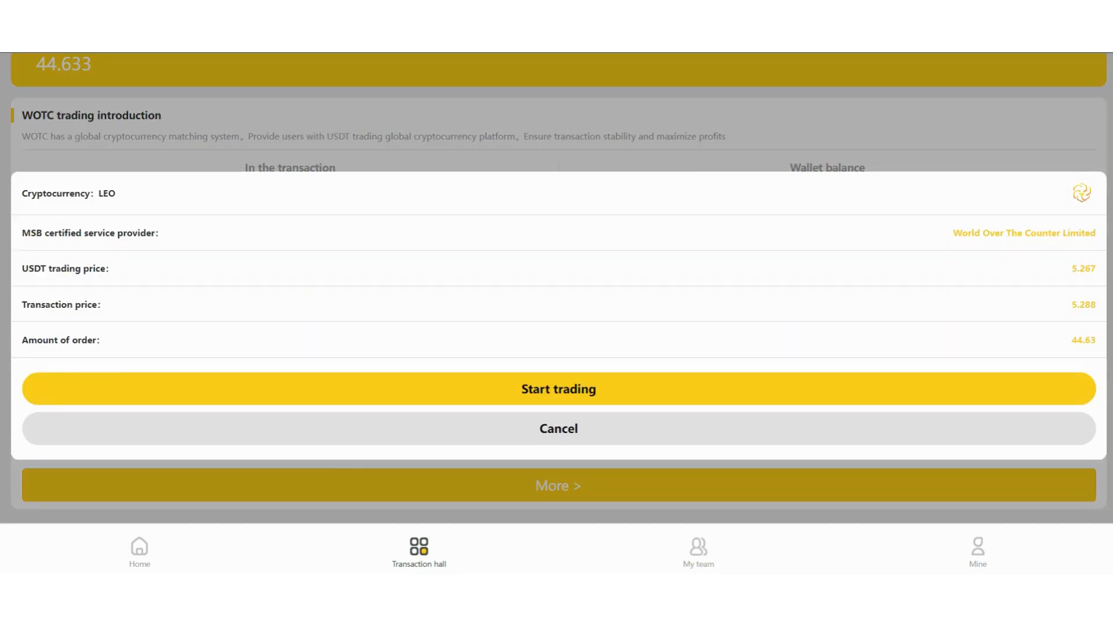
pyautogui.click(558, 388)
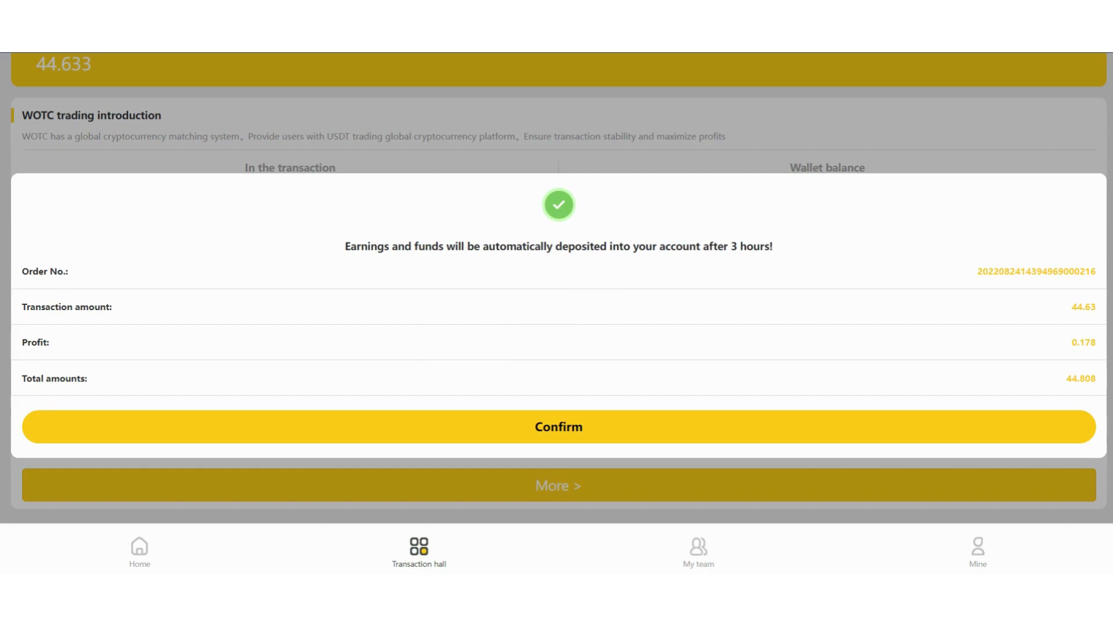
# - Confirm the successful LEO order, leaving 44.63 in transaction and wallet balance 0.003
pyautogui.click(558, 426)
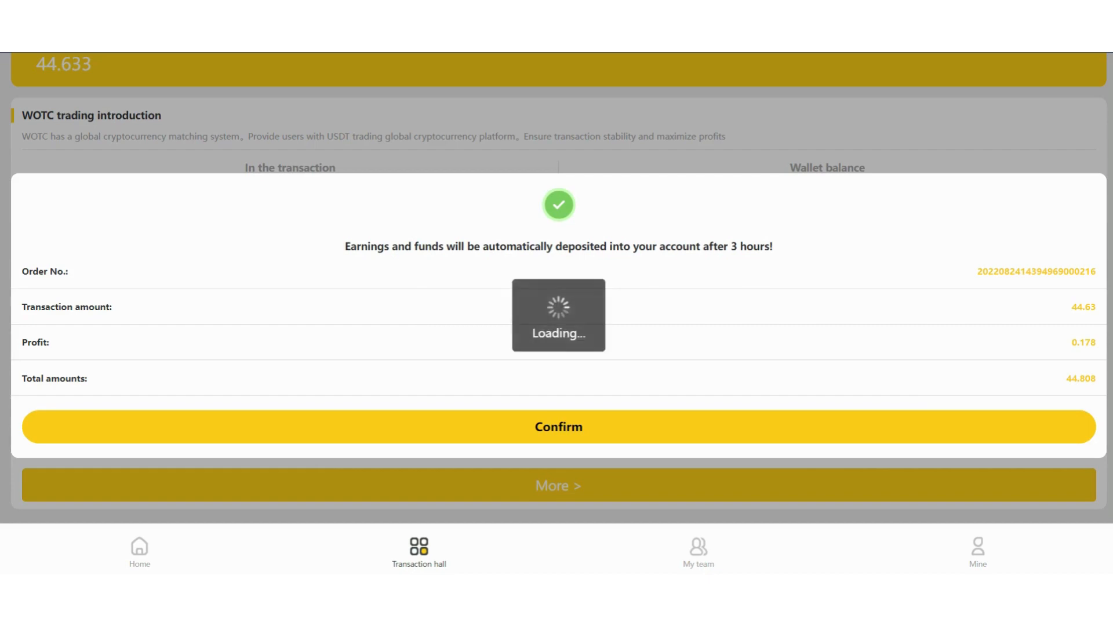
pyautogui.click(558, 426)
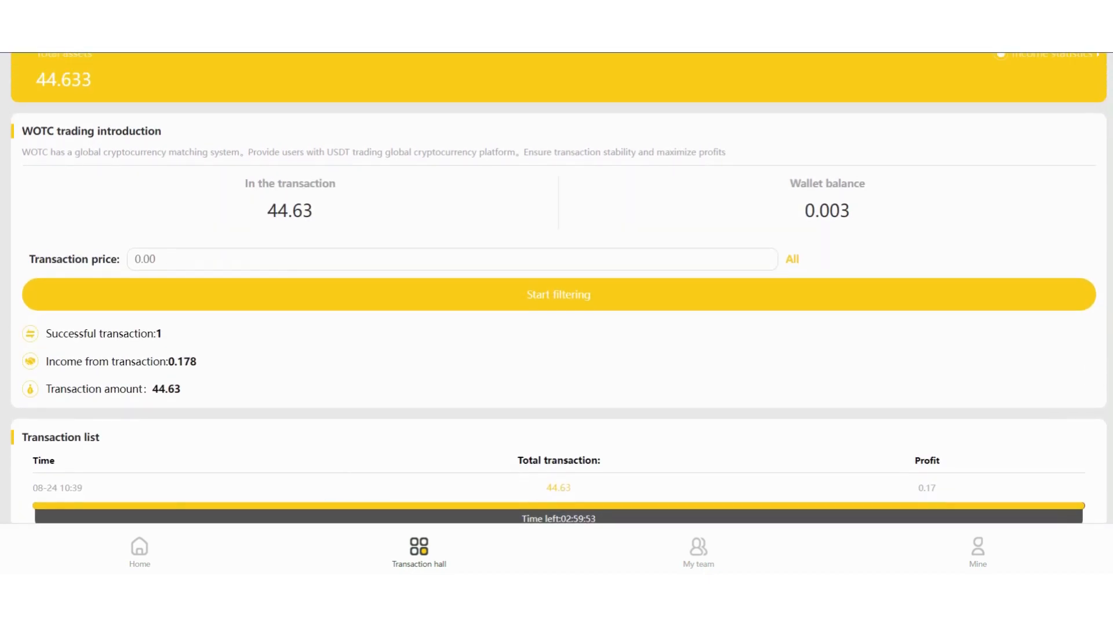
pyautogui.scroll(-3)
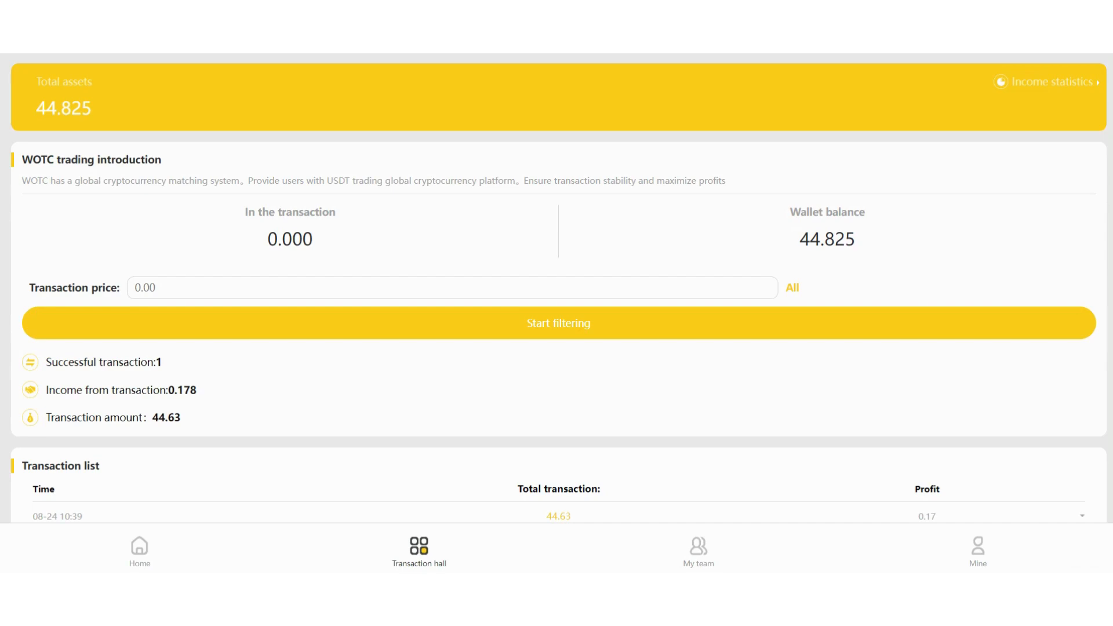
# - After the trade settles at 44.825, open My team showing 37 members and incomes 13.5619
pyautogui.click(698, 550)
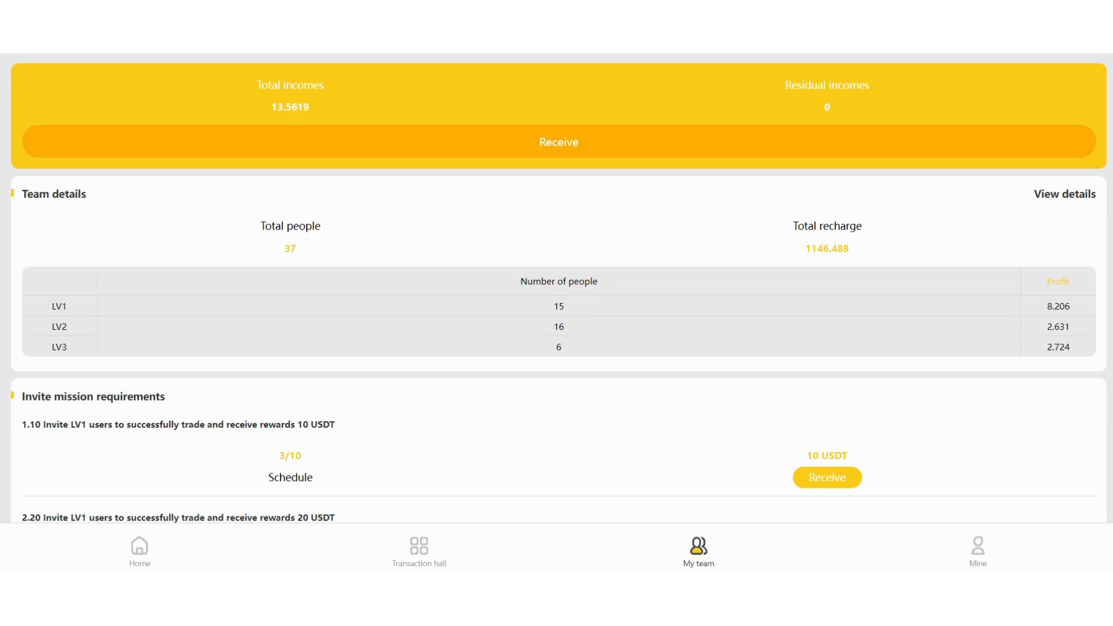
# - Open the Mine account page showing total assets of 44.8599
pyautogui.click(977, 550)
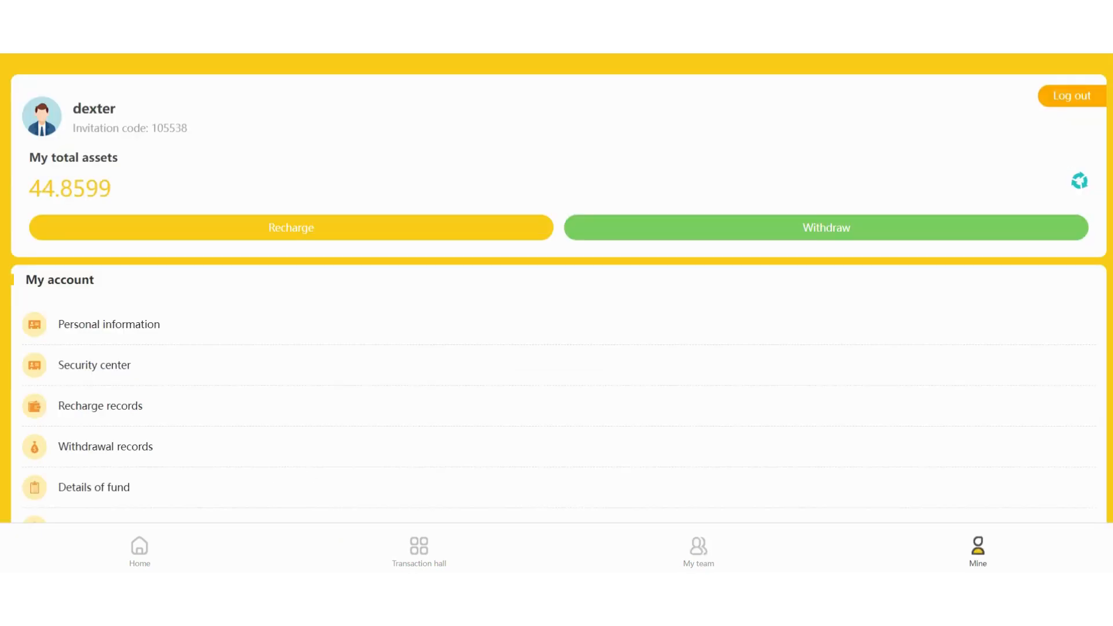
# - View the TRC20-USDT recharge address and the wallet send form, then return to the account overview
pyautogui.click(290, 228)
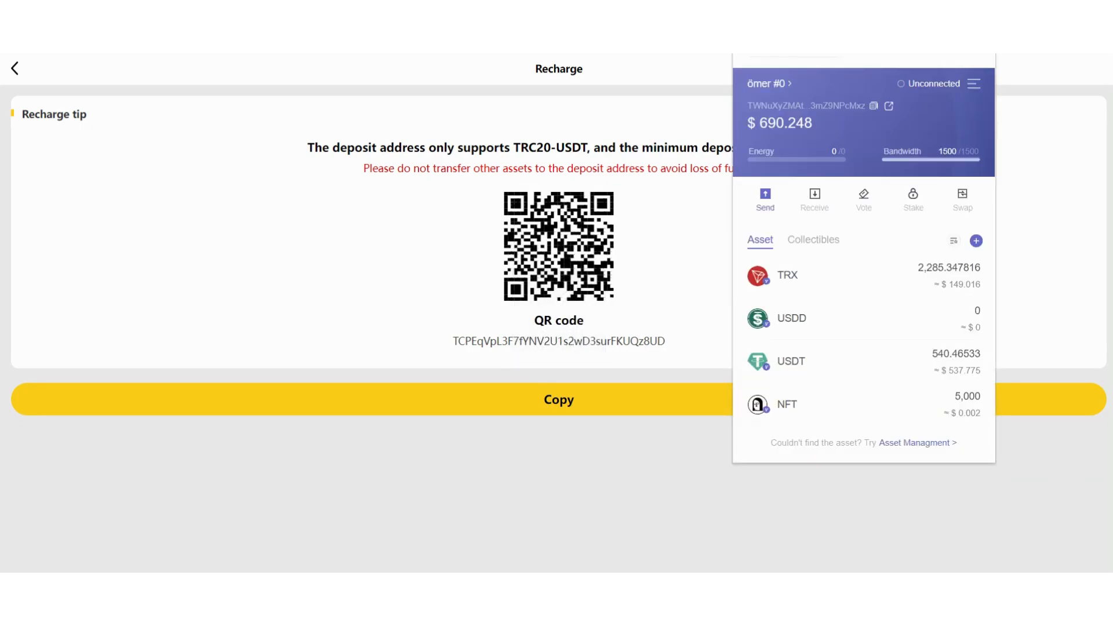
pyautogui.click(765, 201)
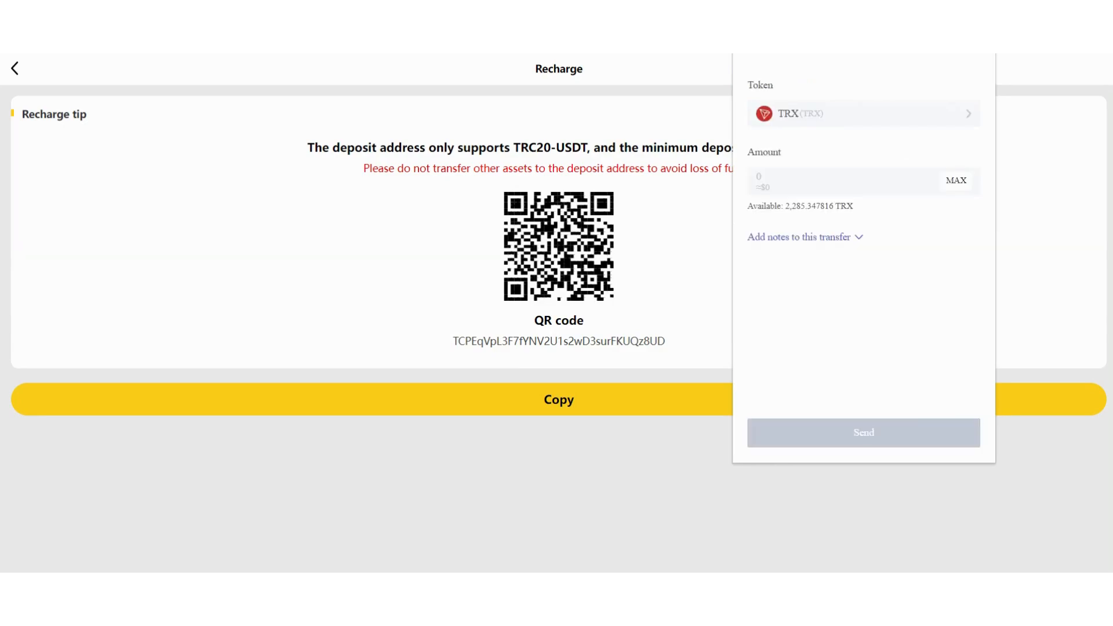
pyautogui.click(862, 114)
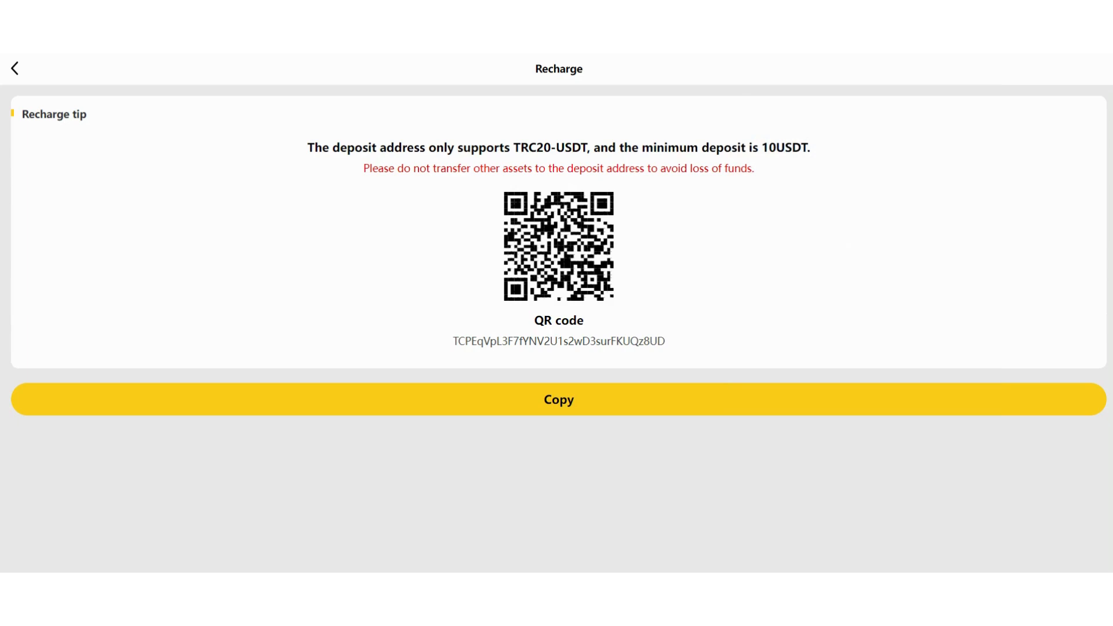
pyautogui.click(14, 68)
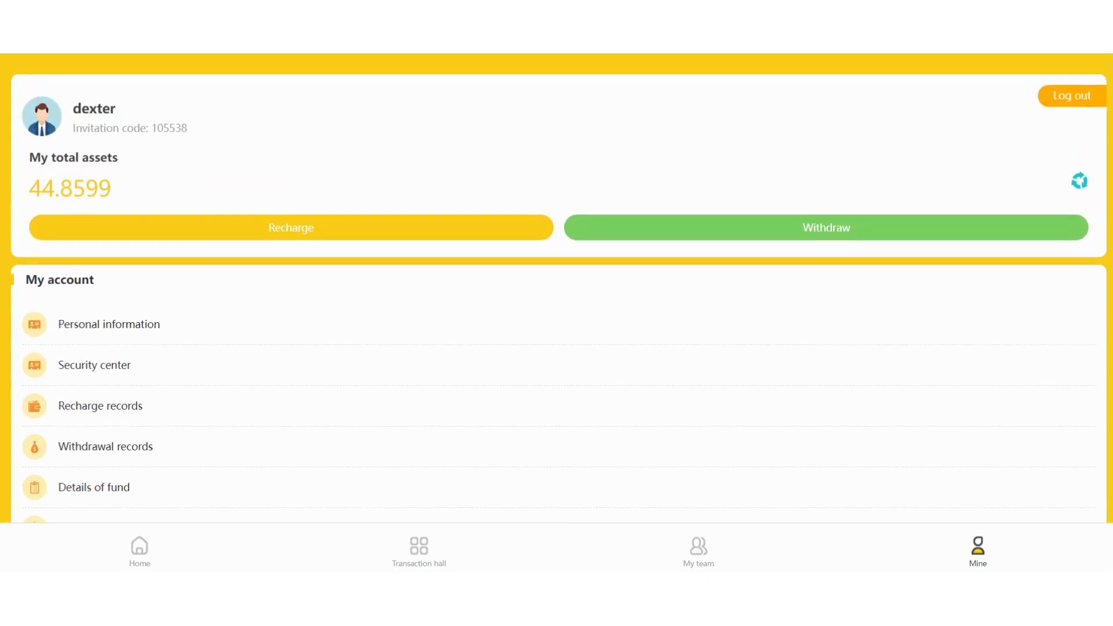
# - Review personal information and the security center, then view the five successful withdrawal records
pyautogui.click(109, 325)
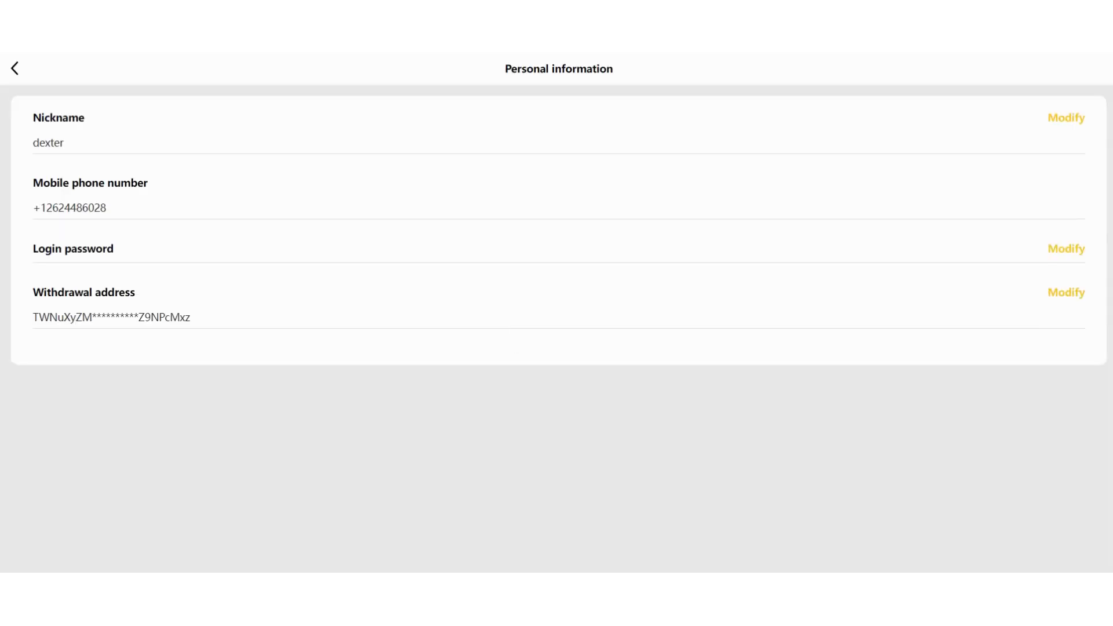
pyautogui.click(14, 69)
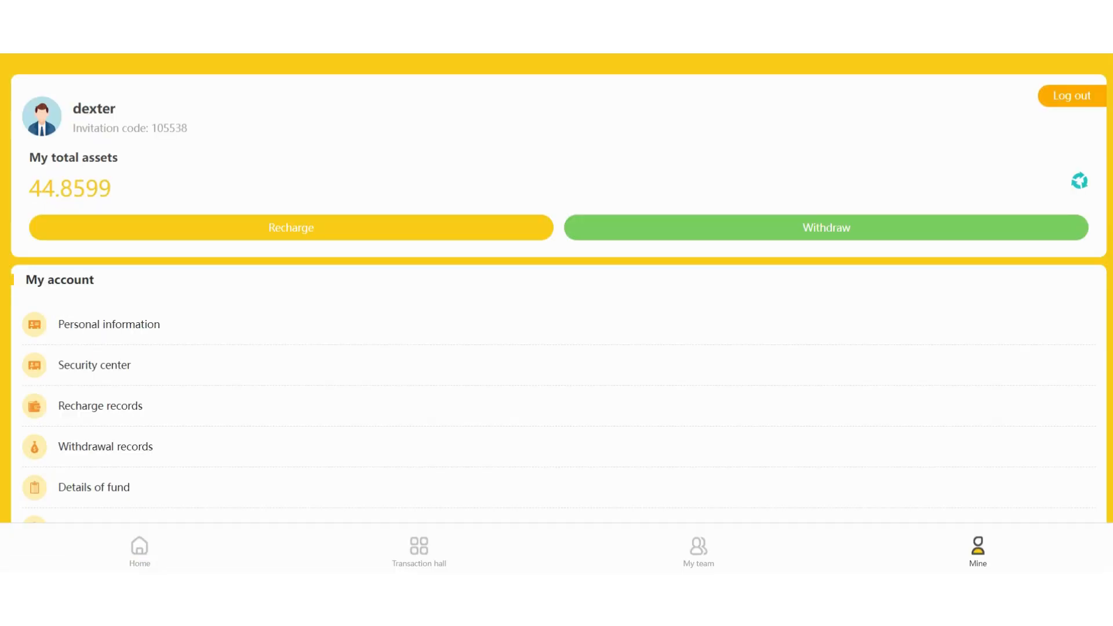
pyautogui.click(109, 325)
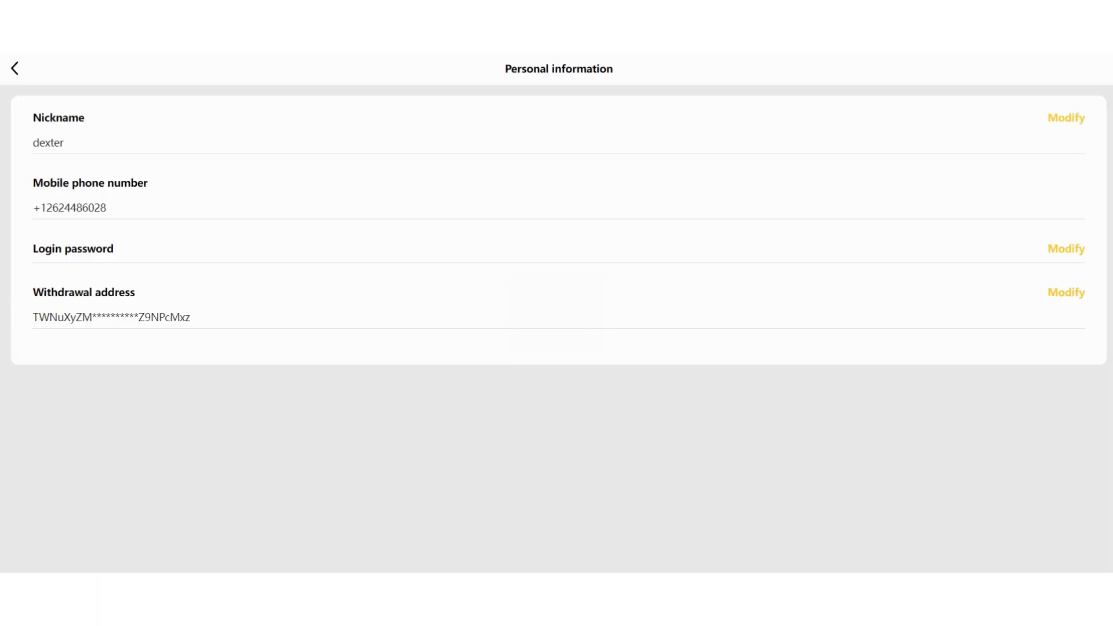
pyautogui.click(13, 68)
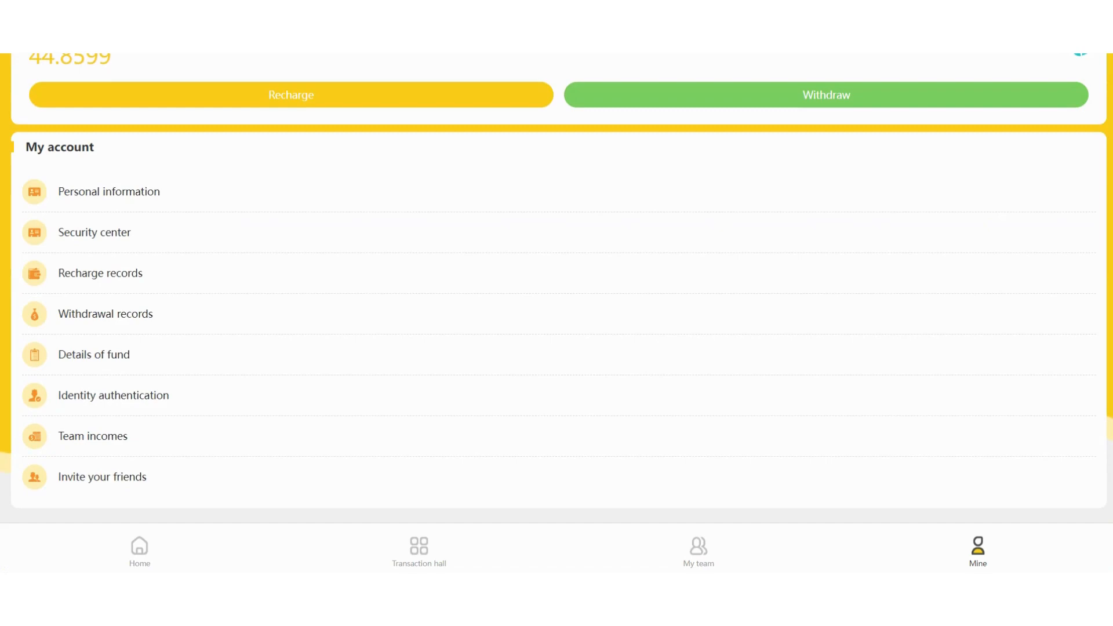
pyautogui.click(94, 231)
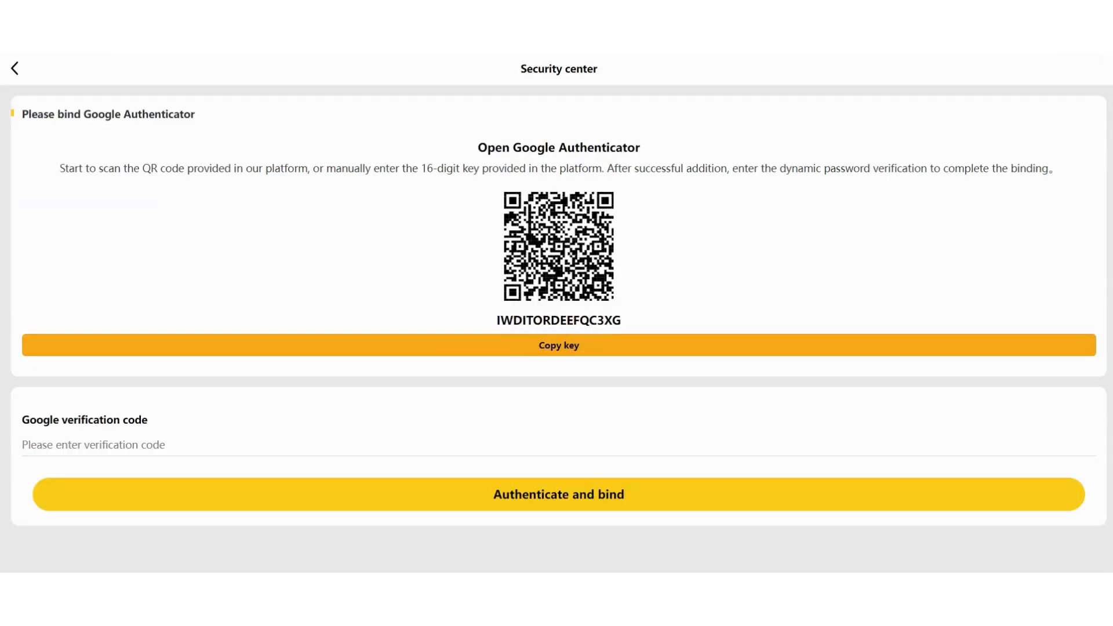
pyautogui.click(14, 69)
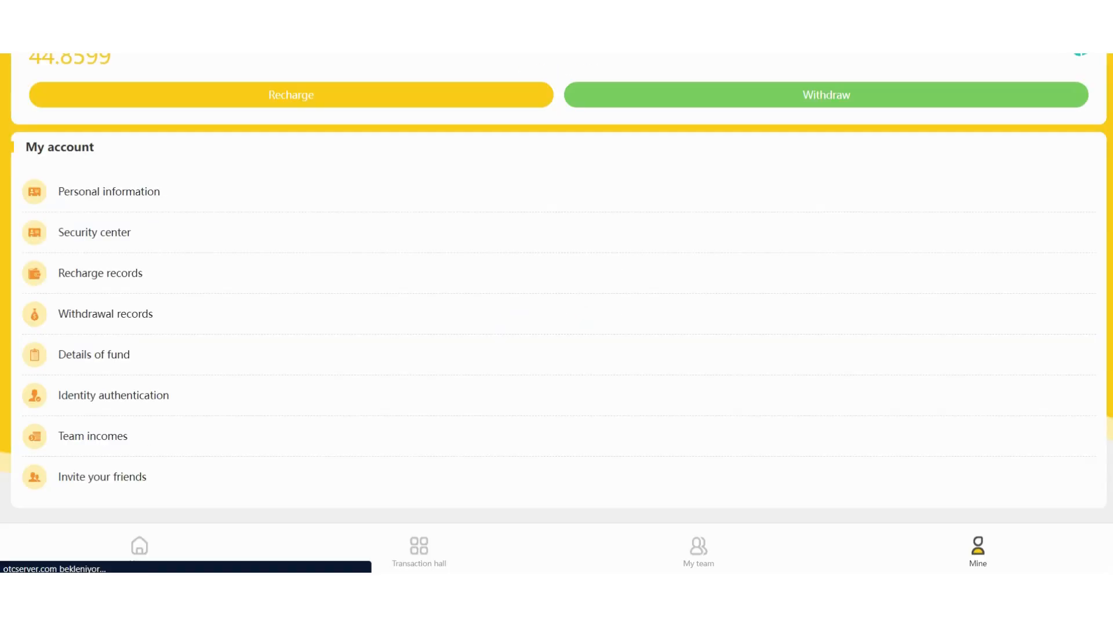
pyautogui.click(100, 272)
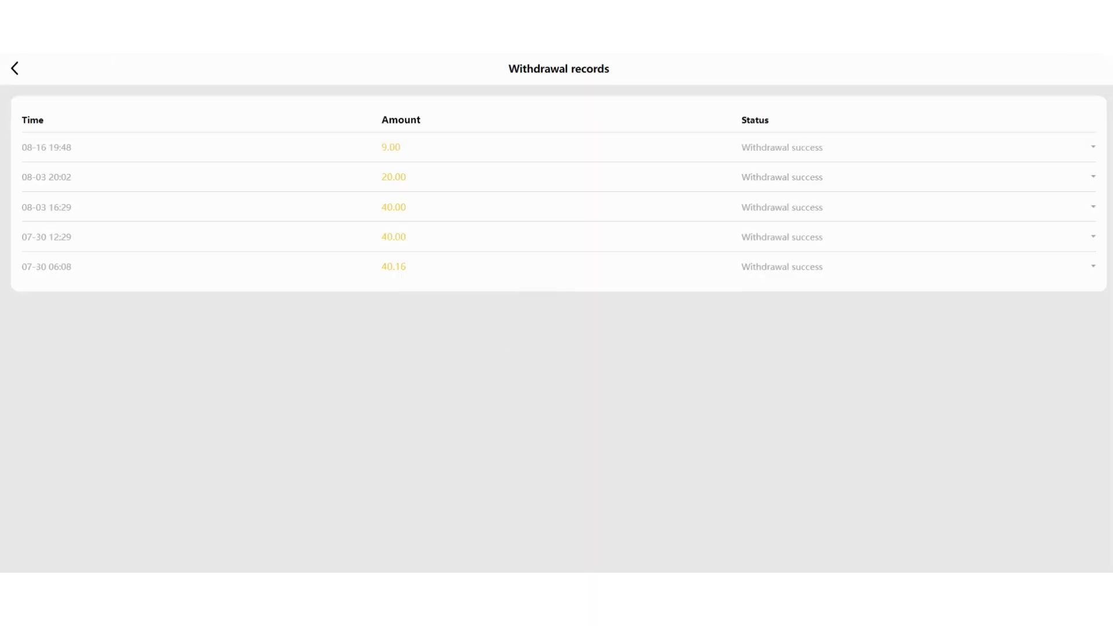
# - Check the fund details history and verified identity status, then view level 2 and 3 team incomes
pyautogui.click(14, 68)
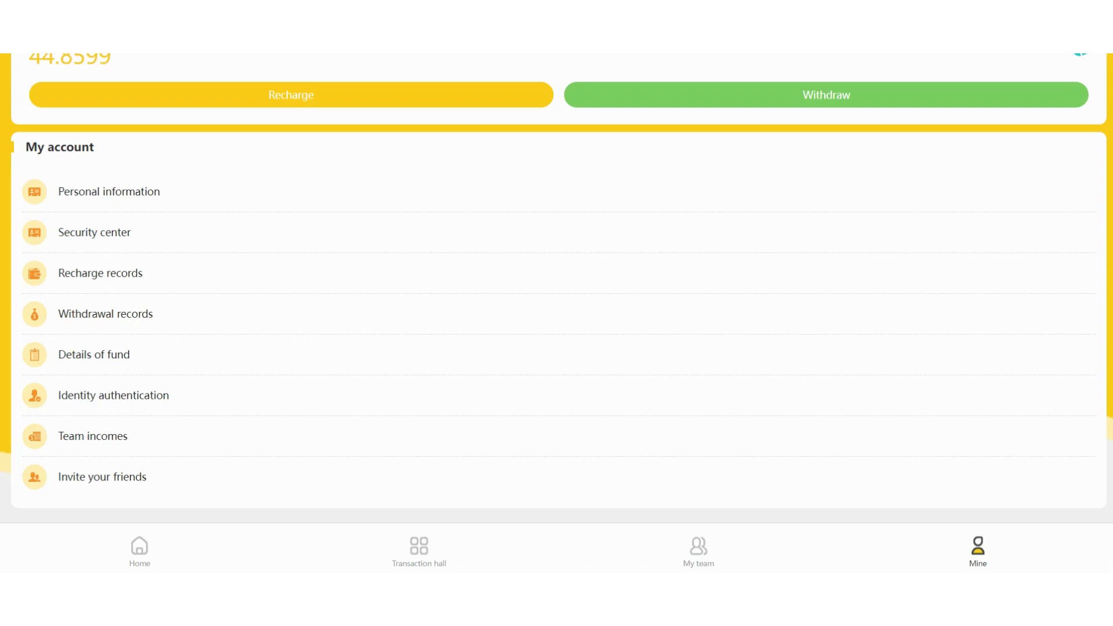
pyautogui.click(94, 355)
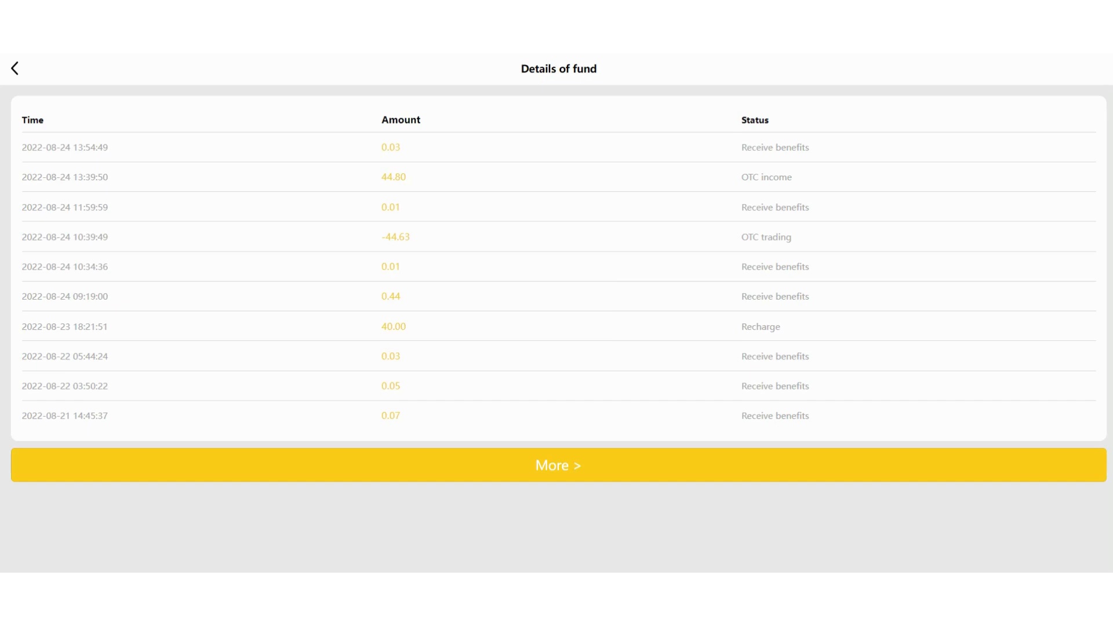
pyautogui.click(14, 68)
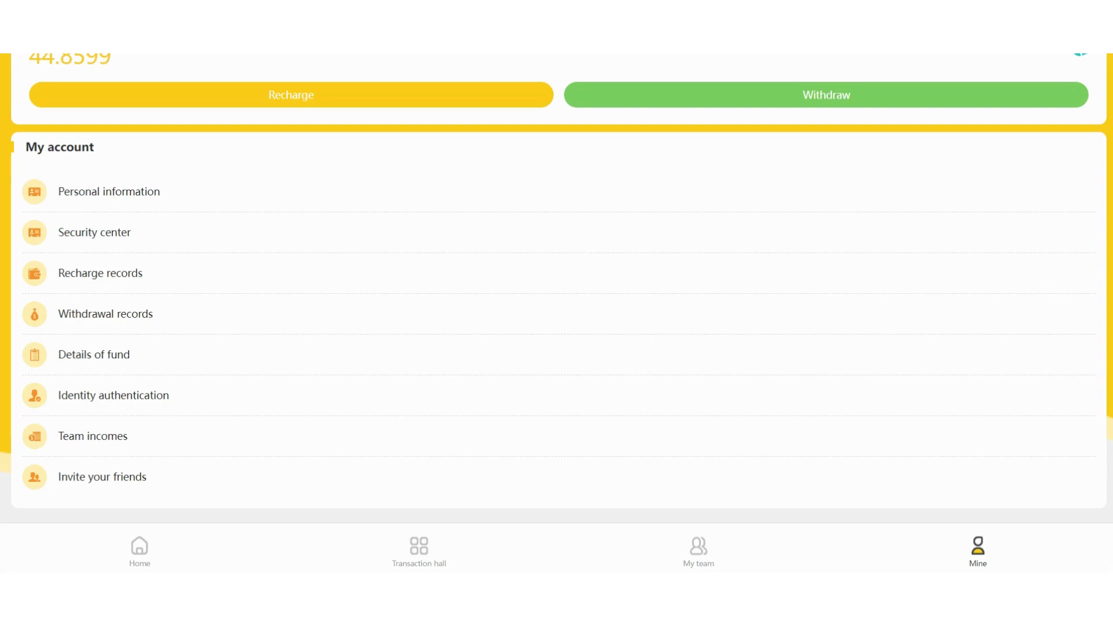
pyautogui.click(112, 395)
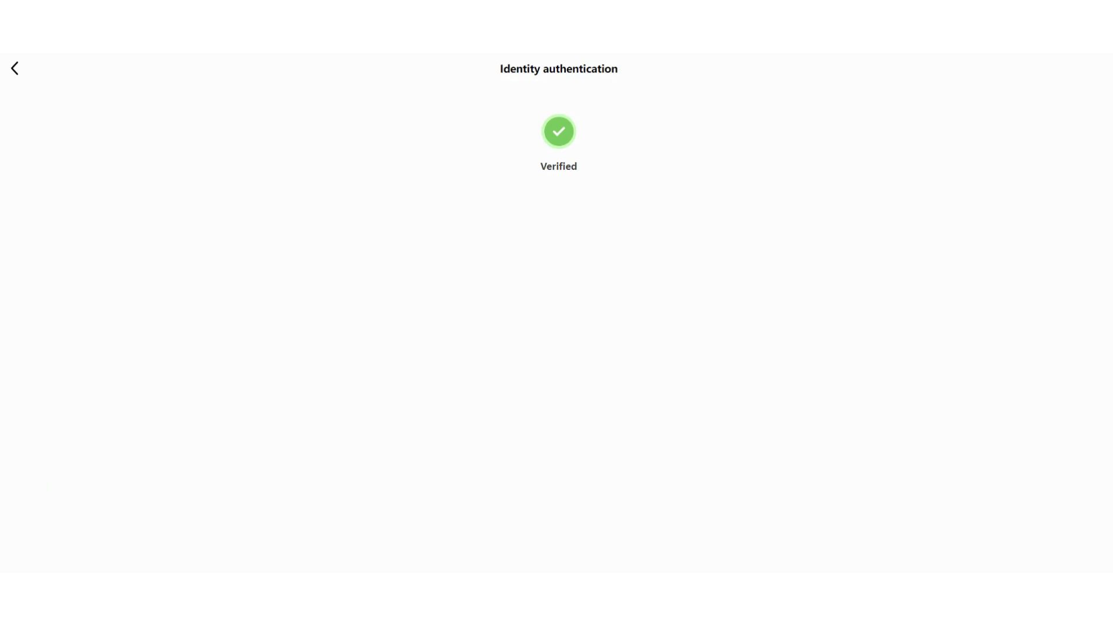
pyautogui.click(14, 68)
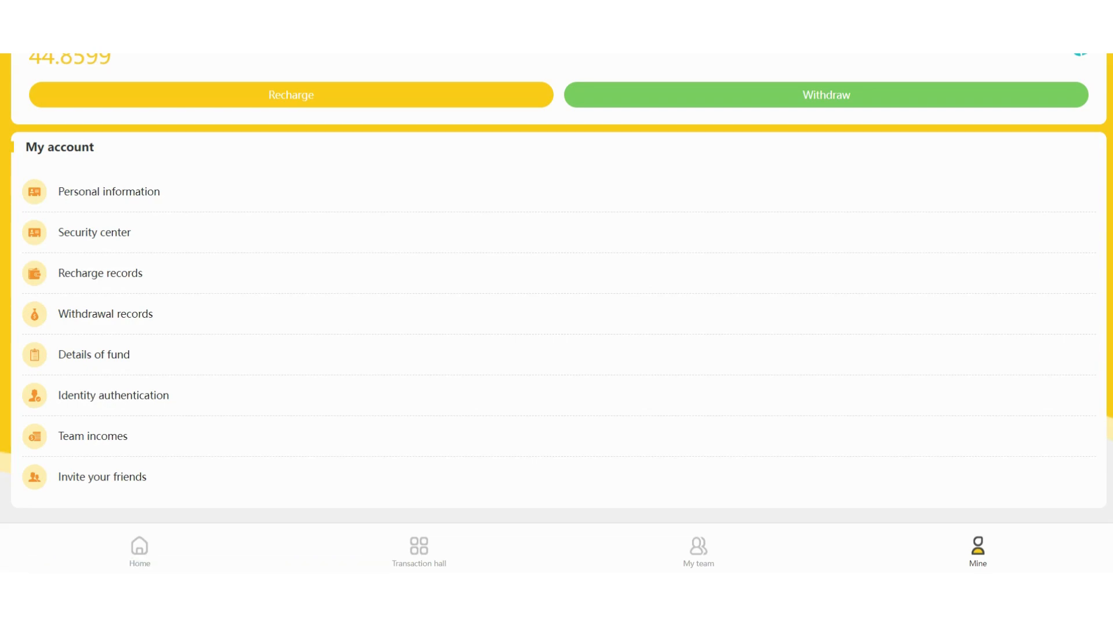
pyautogui.click(92, 435)
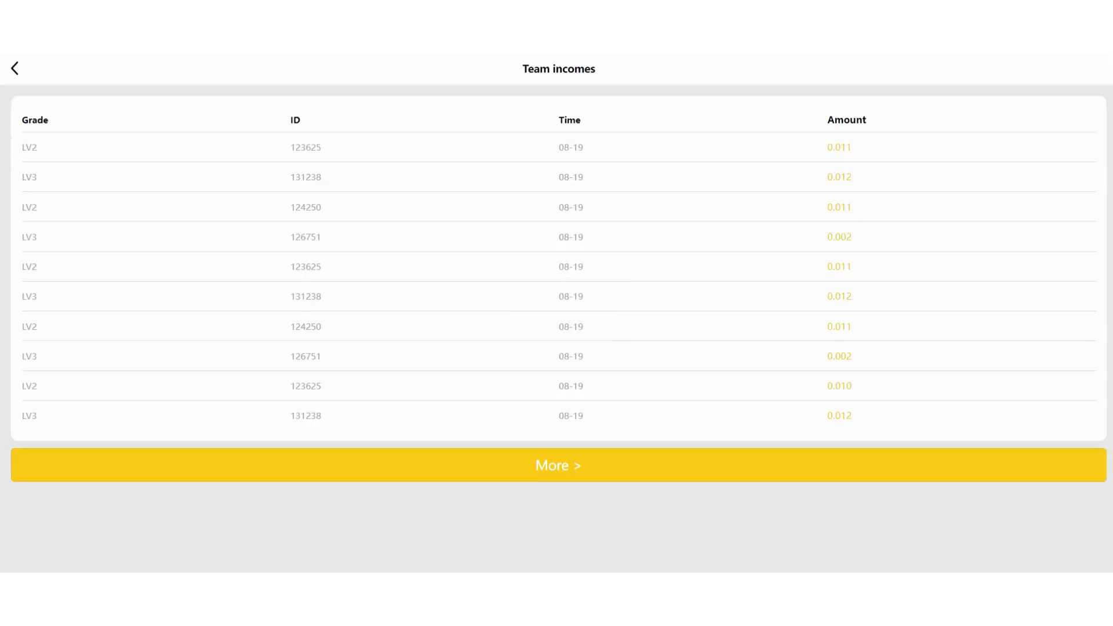
# - Return from team incomes to the account overview with total assets of 44.8599
pyautogui.click(557, 465)
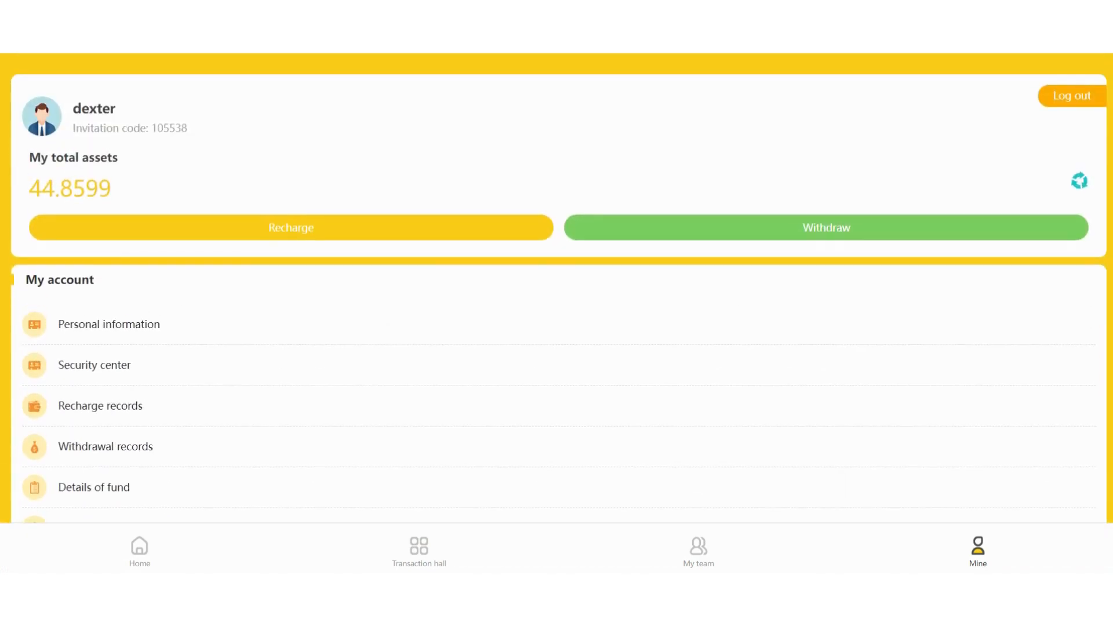
# - Withdraw 44 to the saved address with the password, crediting 42.68 after the 3% fee
pyautogui.click(825, 227)
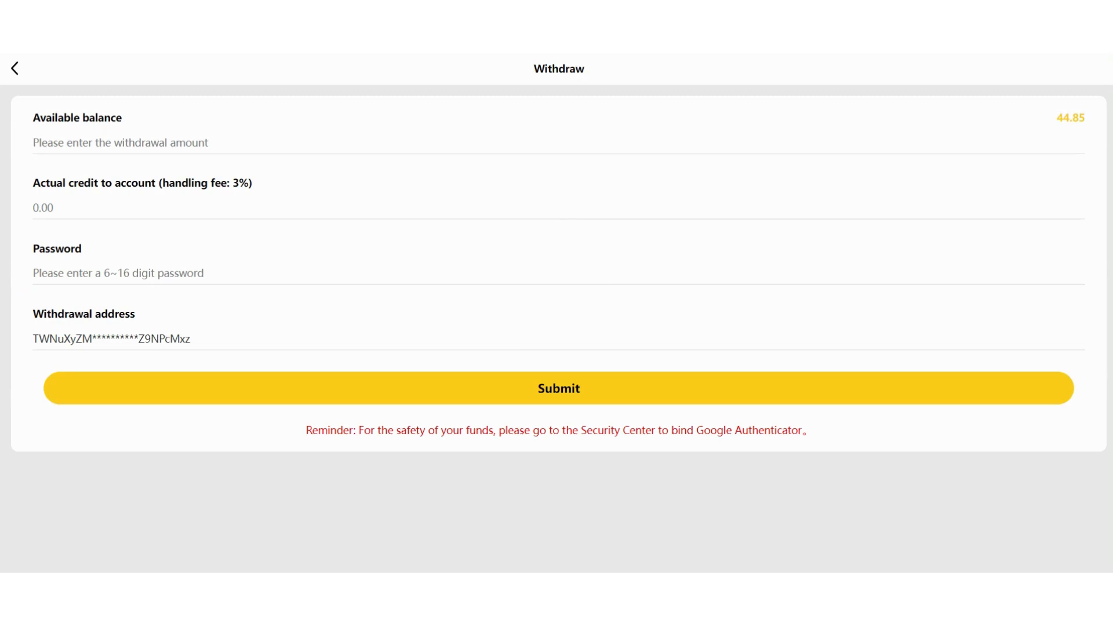
pyautogui.write('44')
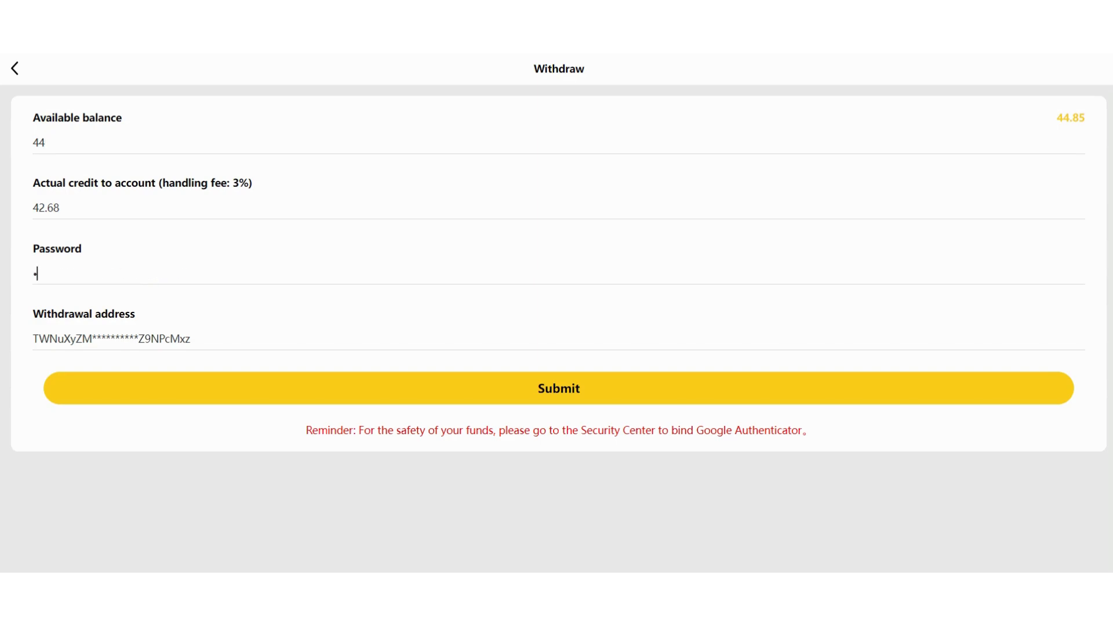
pyautogui.write('password')
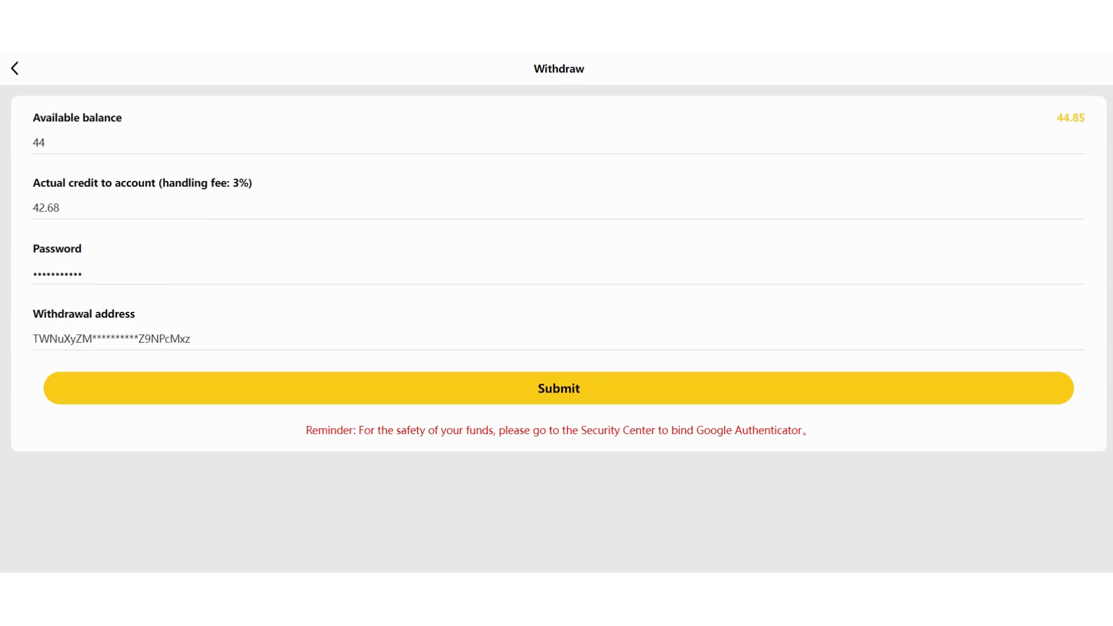
pyautogui.write('••')
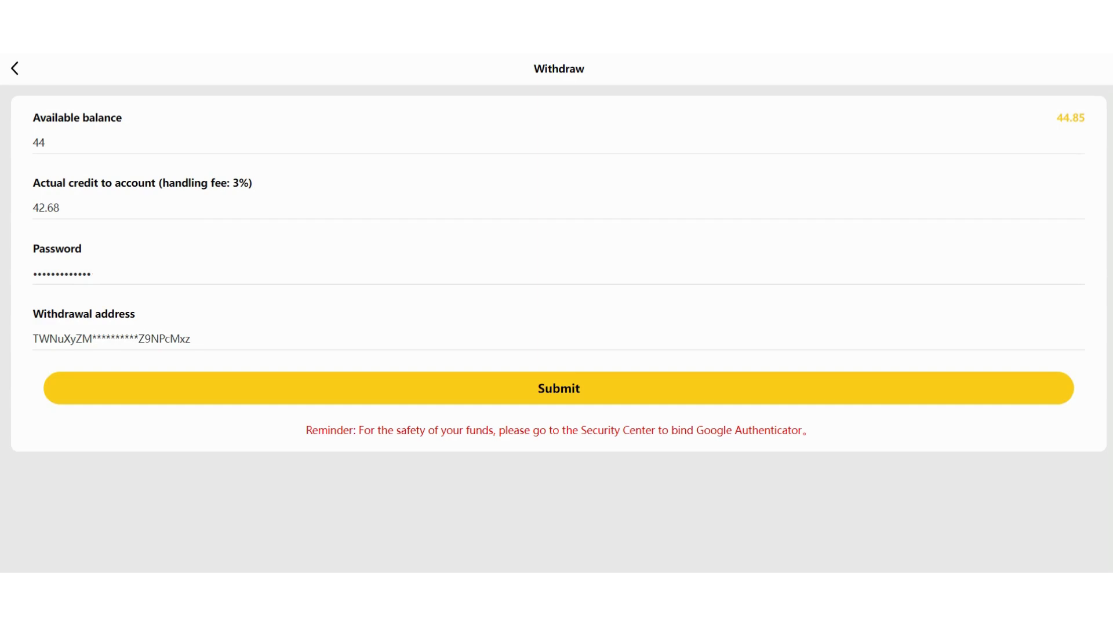
pyautogui.click(558, 387)
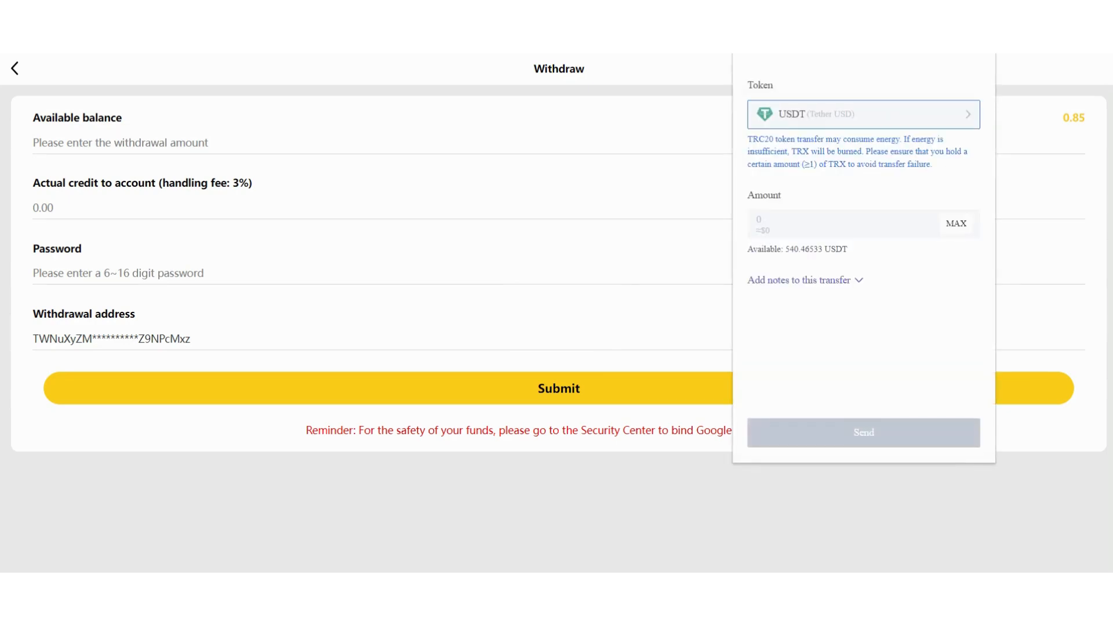
# - Verify the +42.68 wallet receipt and 0.8599 remaining assets, then go to the home page
pyautogui.click(863, 113)
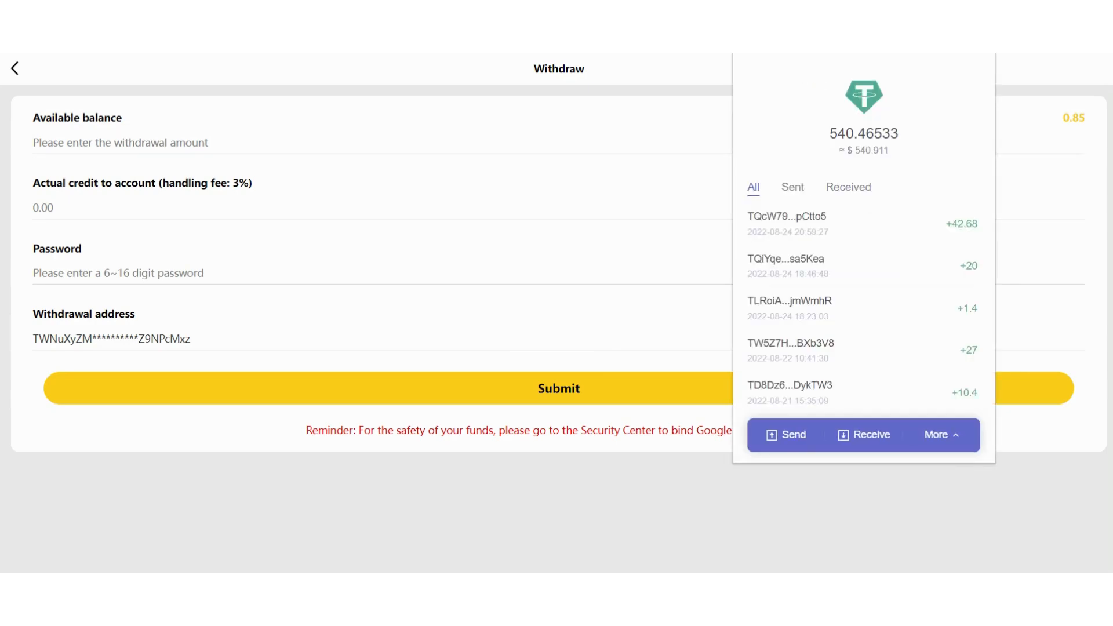
pyautogui.click(787, 224)
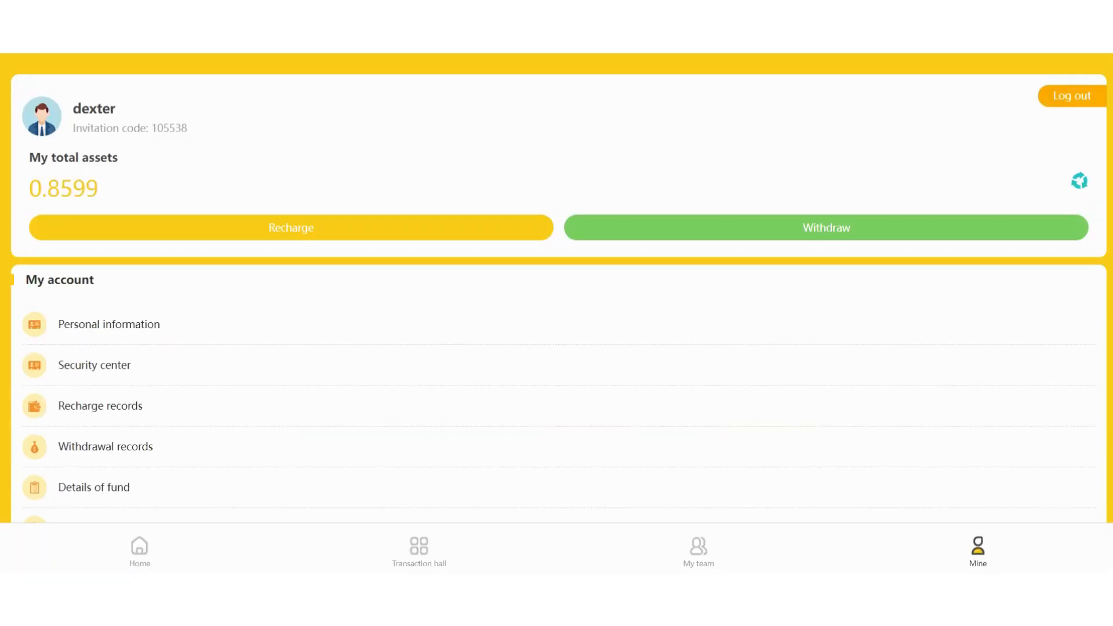
pyautogui.click(139, 550)
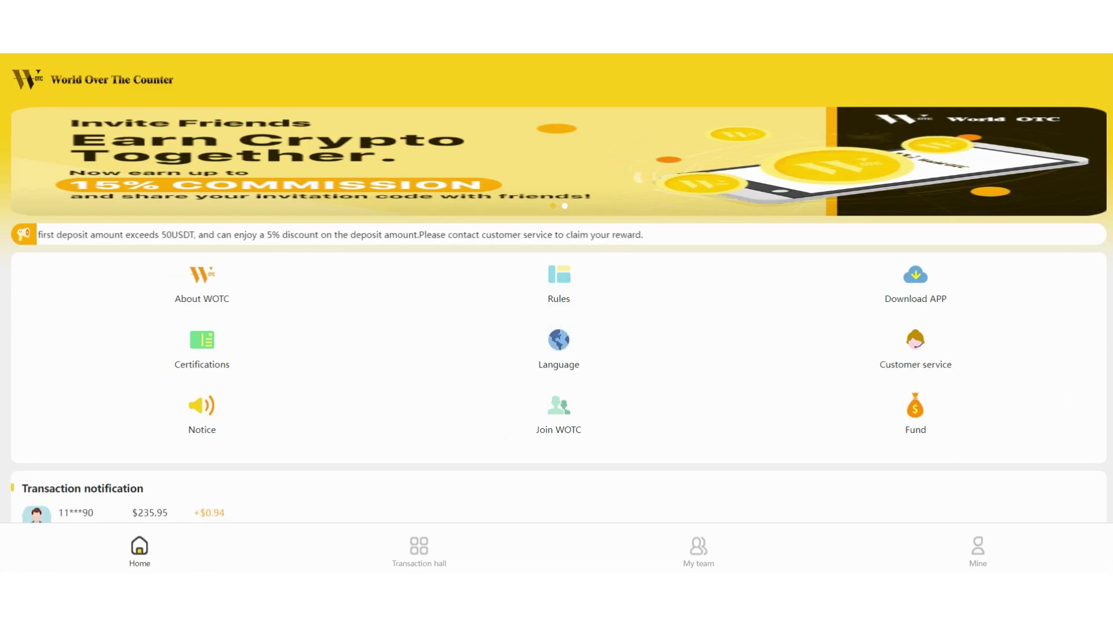